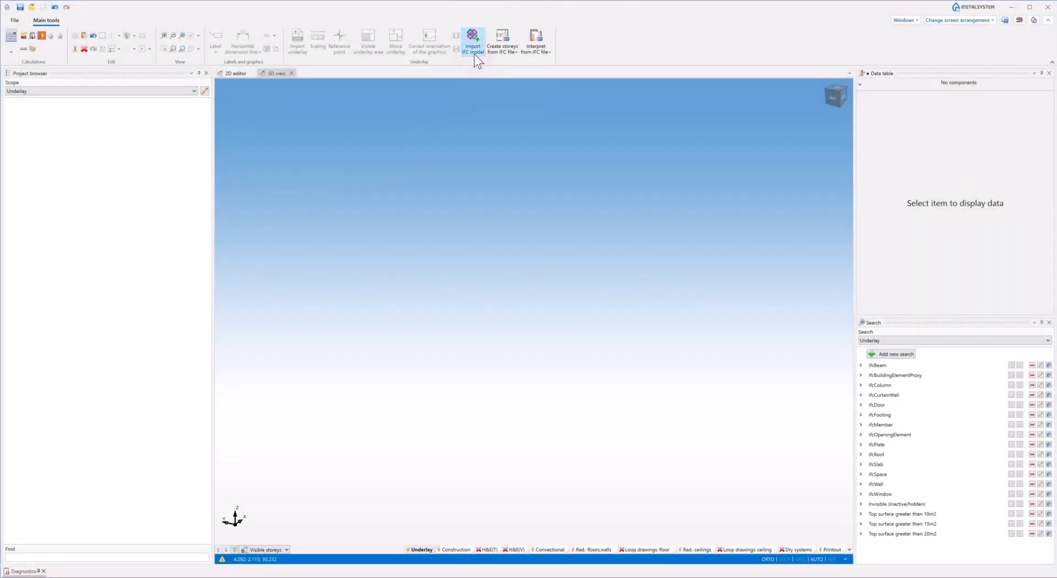
- Import Rac_basic_sample_projectIfc2x3cv20.ifc from BIM Files > Project1 as the underlay
click(472, 41)
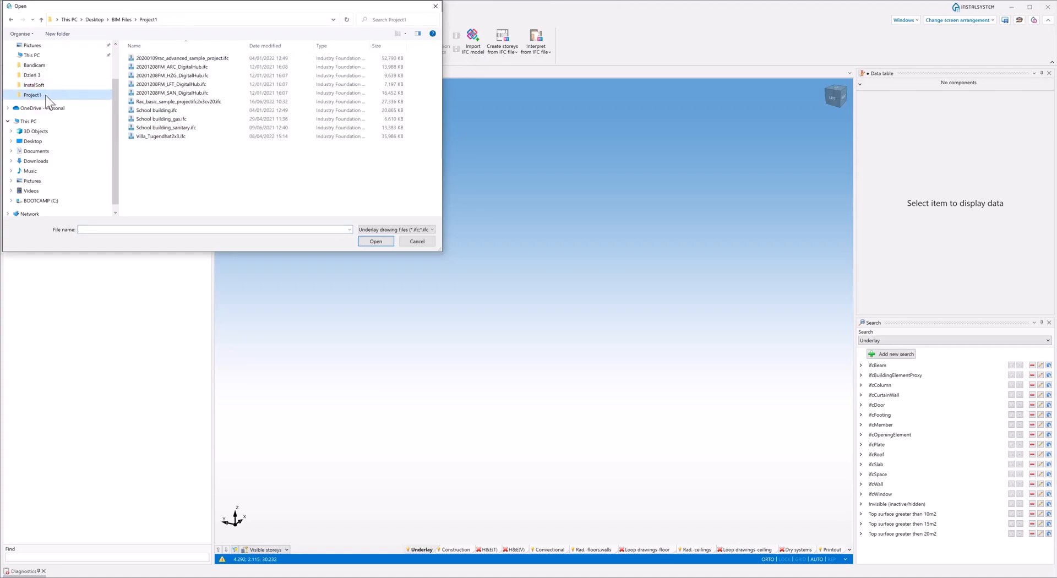
click(178, 102)
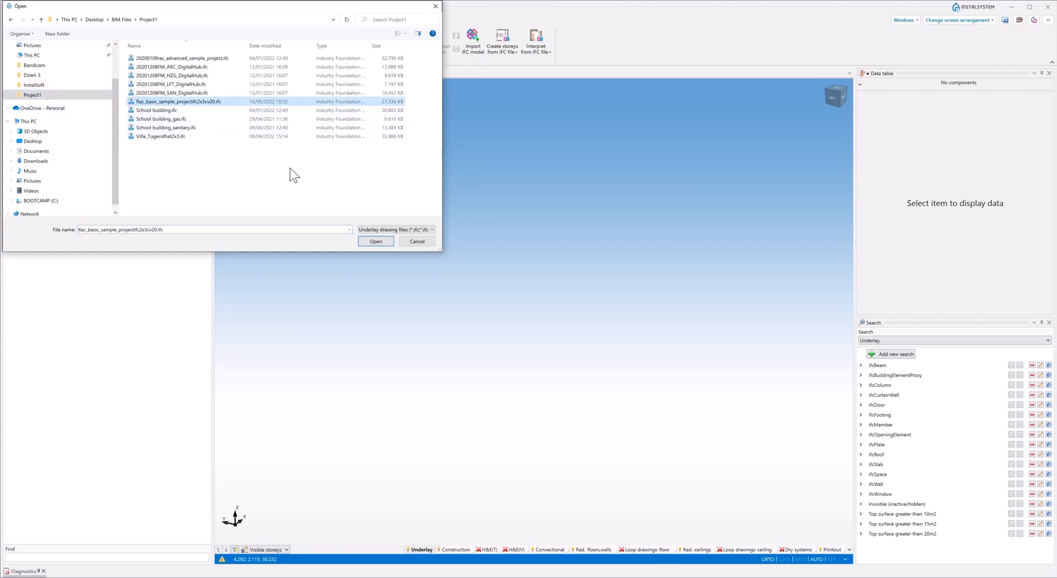
click(375, 241)
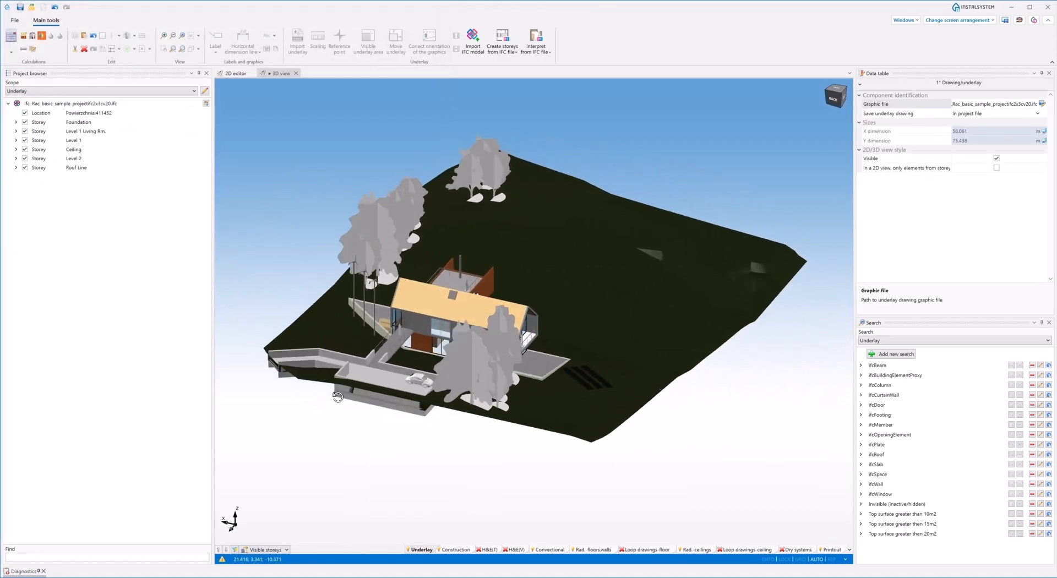
drag(337, 396, 403, 394)
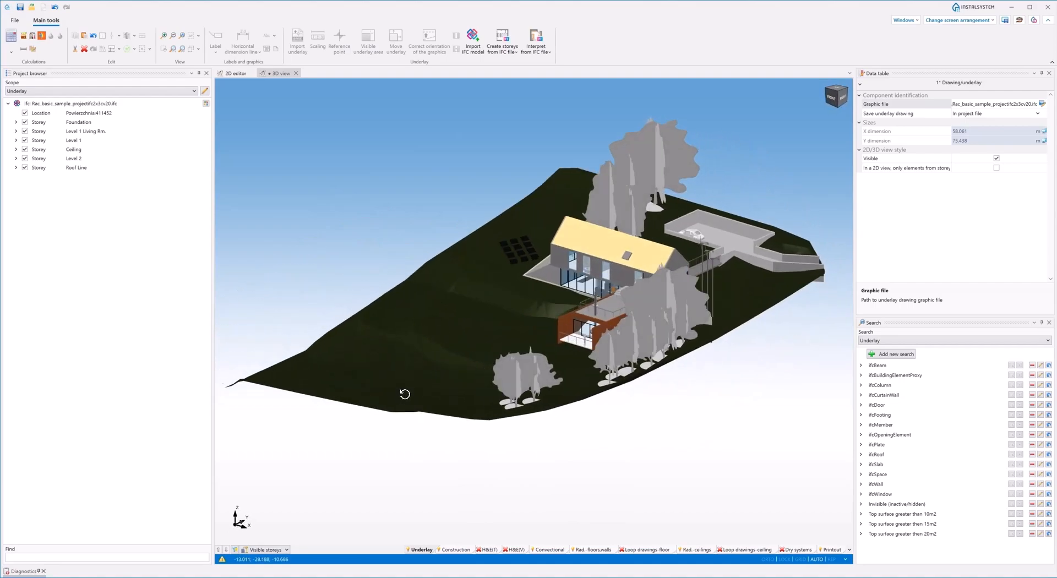
drag(404, 394, 444, 391)
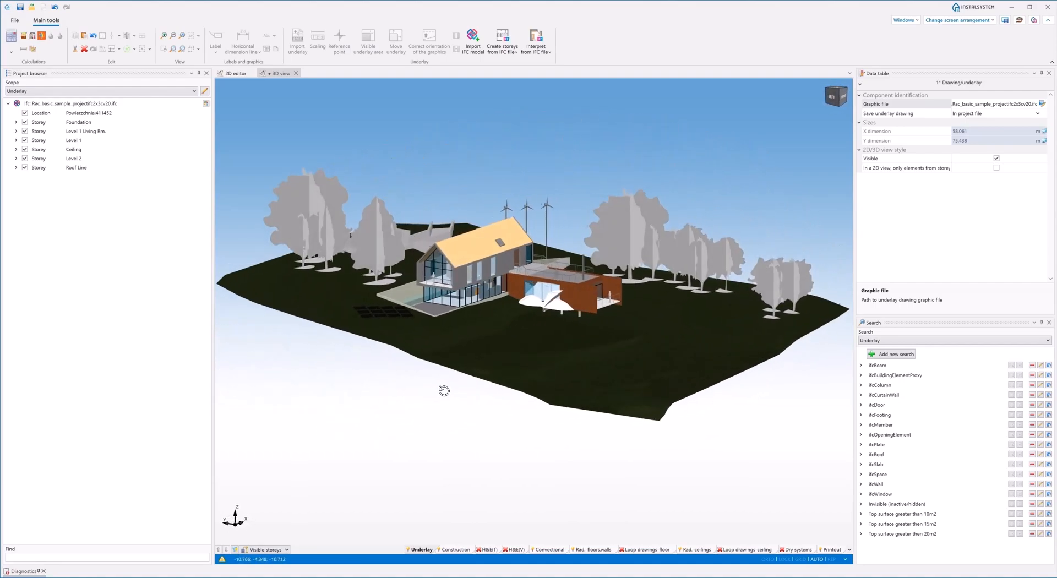
drag(443, 390, 453, 397)
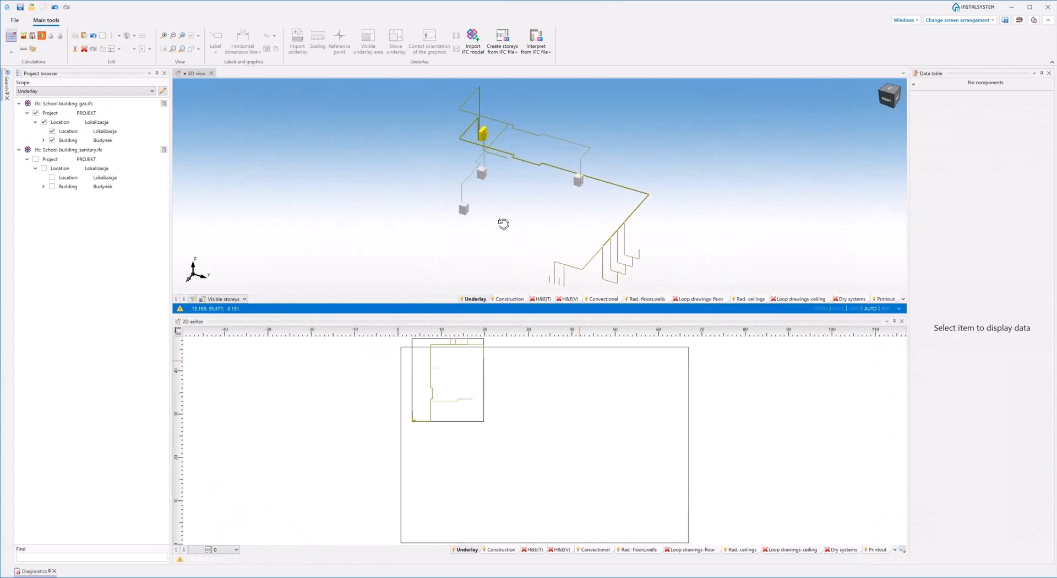
drag(503, 223, 567, 223)
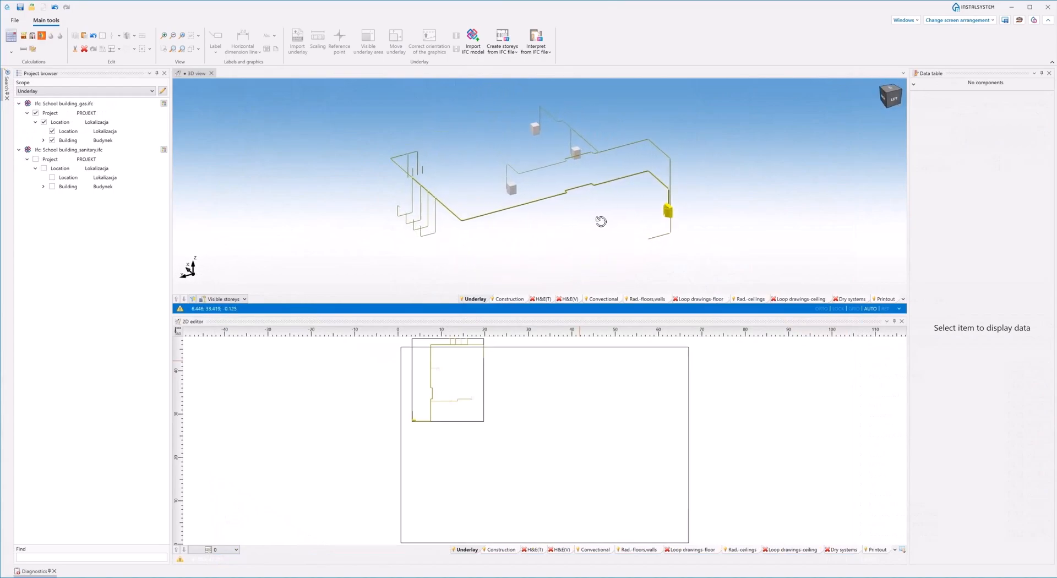
click(35, 159)
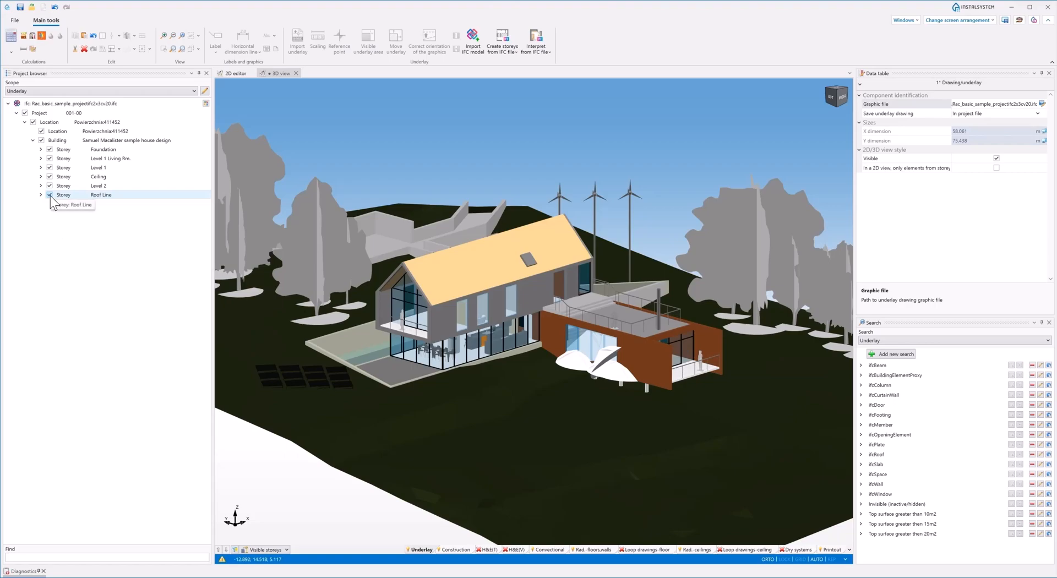
- Toggle the Roof Line storey off and back on in the Project browser
click(50, 195)
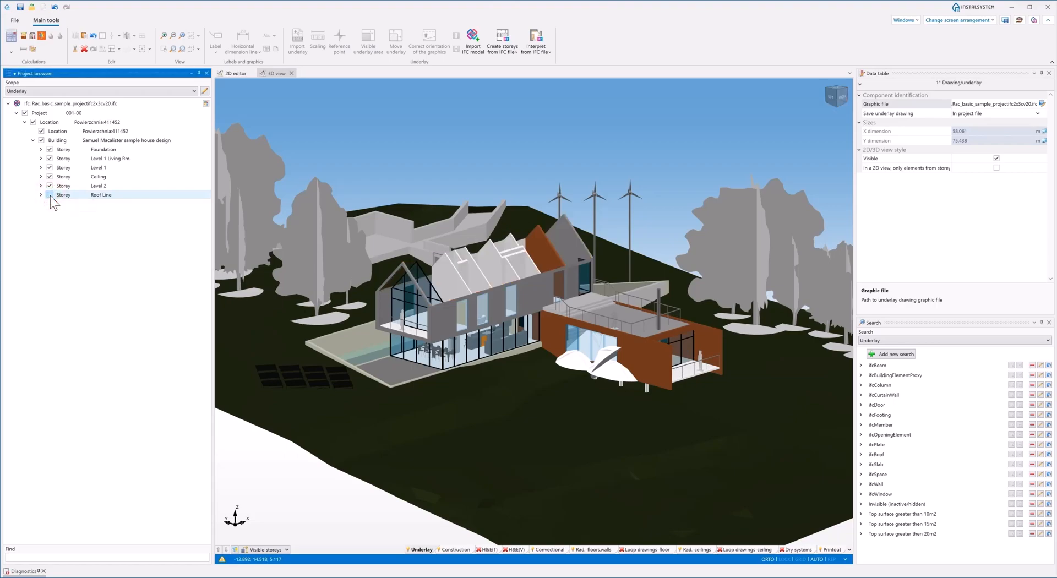
click(50, 195)
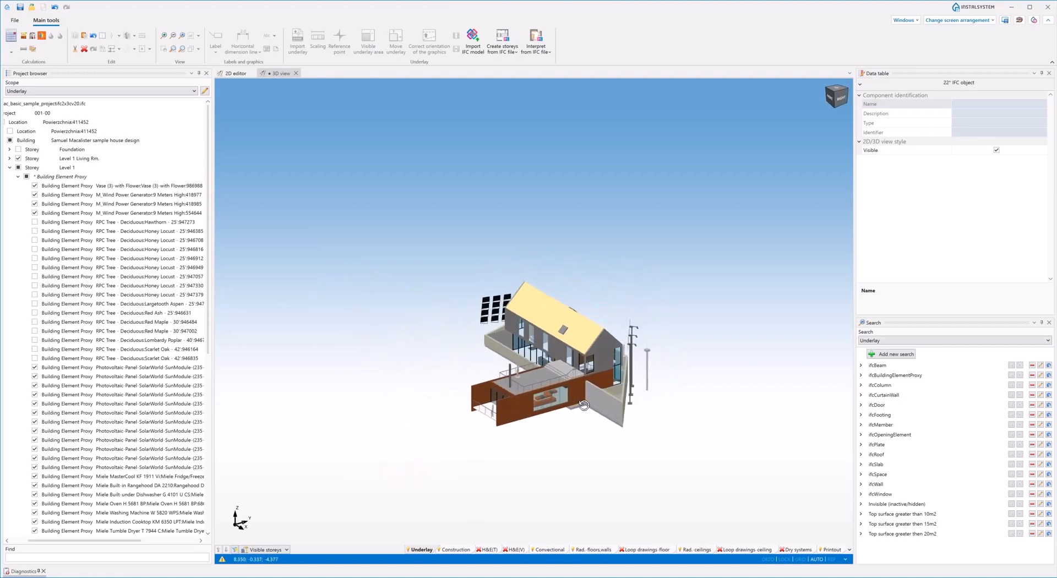
- Hide the wind generators beside the house and zoom closer to it
click(634, 289)
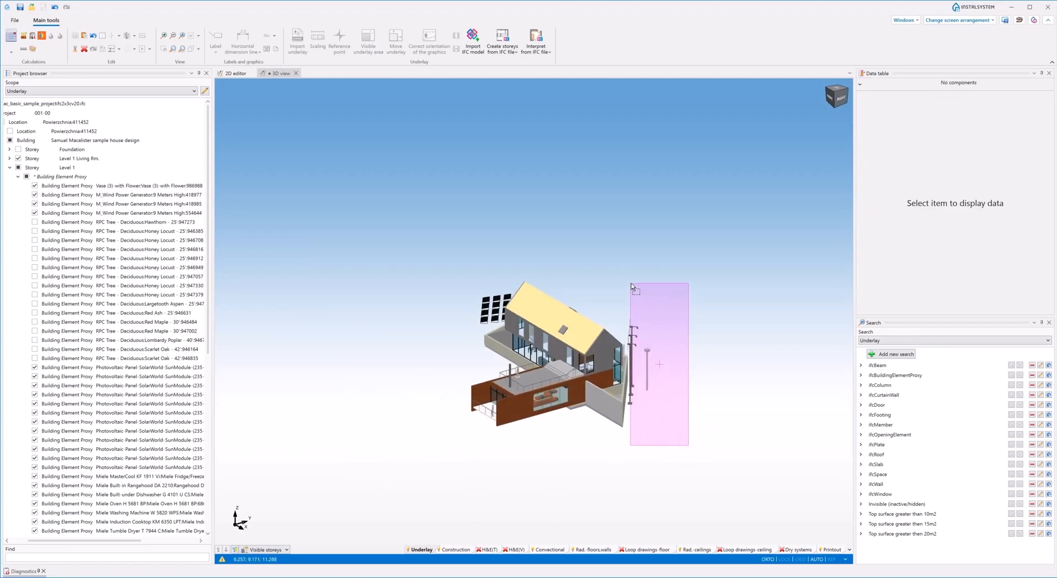
right_click(632, 286)
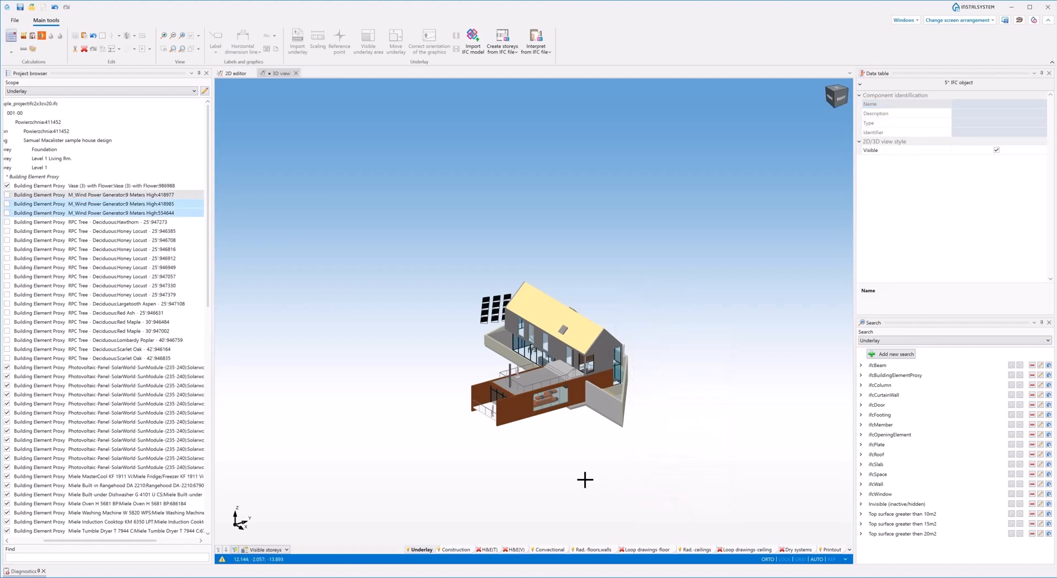
drag(585, 480, 637, 476)
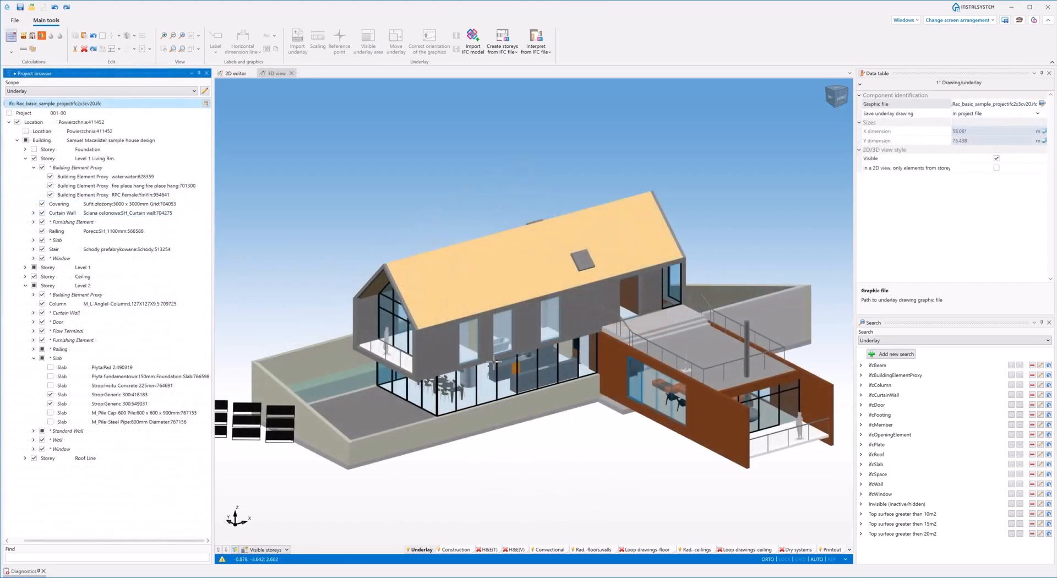
- Select the SIP 202mm exterior wall and an upstairs window pane from the overlap lists to hide them
click(470, 362)
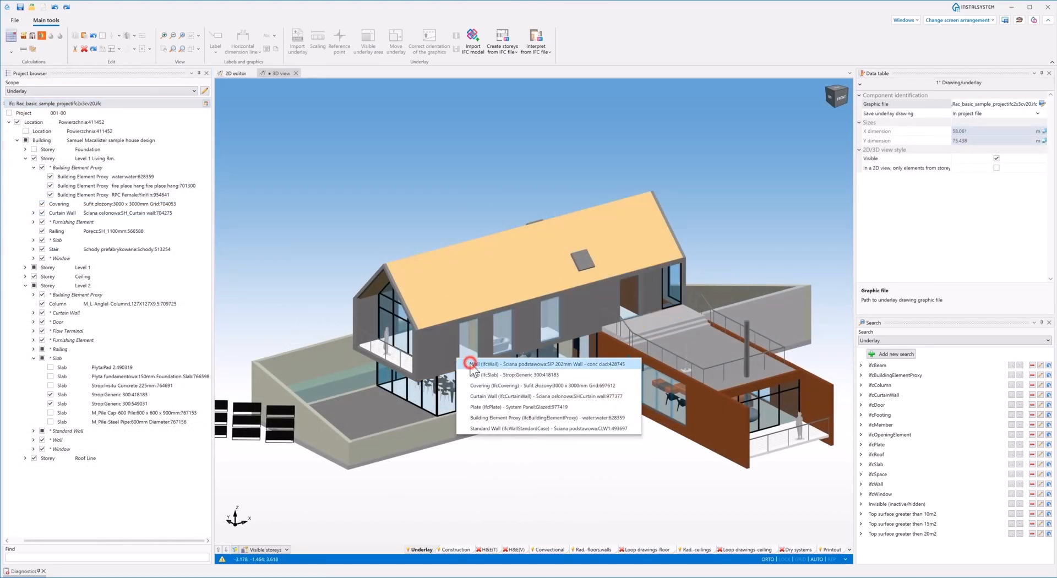
click(546, 364)
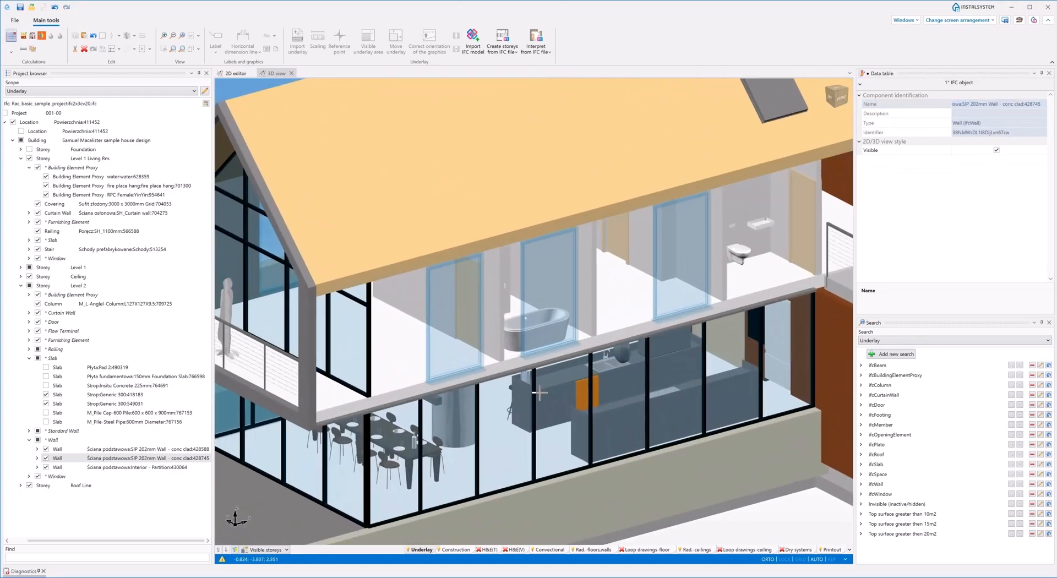
right_click(539, 392)
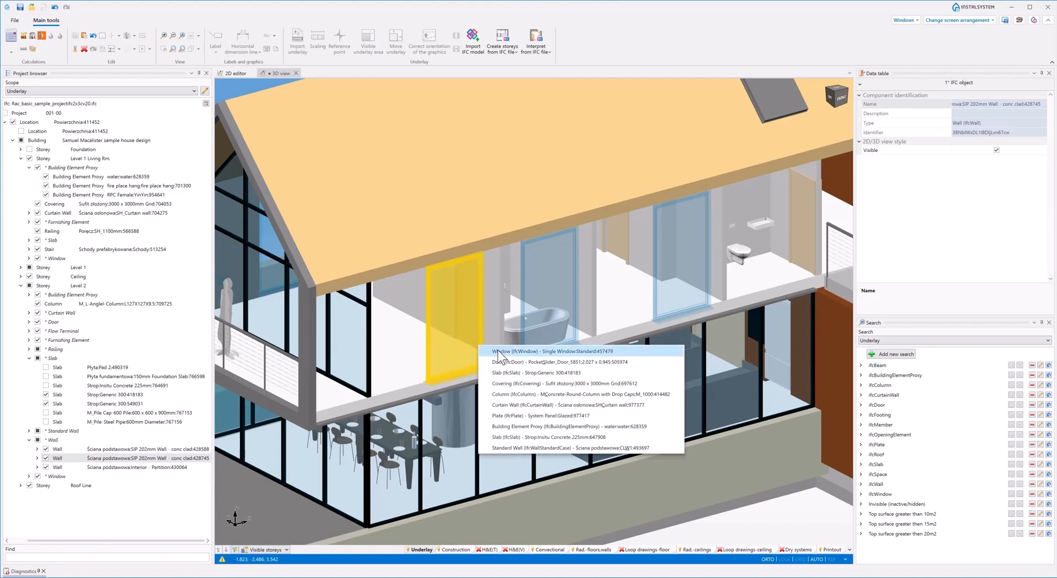
click(546, 351)
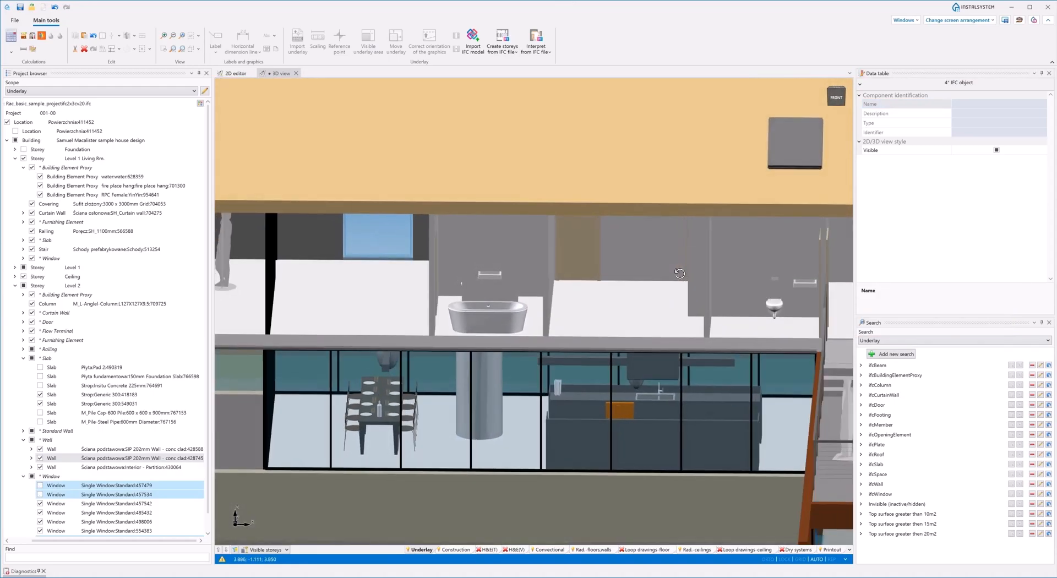
drag(679, 273, 660, 273)
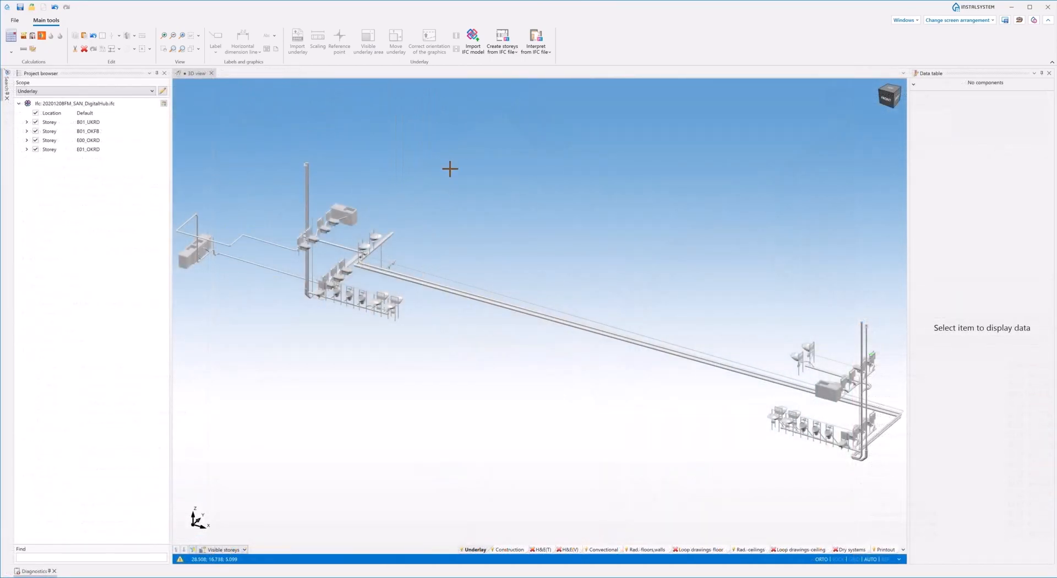
- Import the 20201208FM_LFT_DigitalHub.ifc ductwork model
click(472, 38)
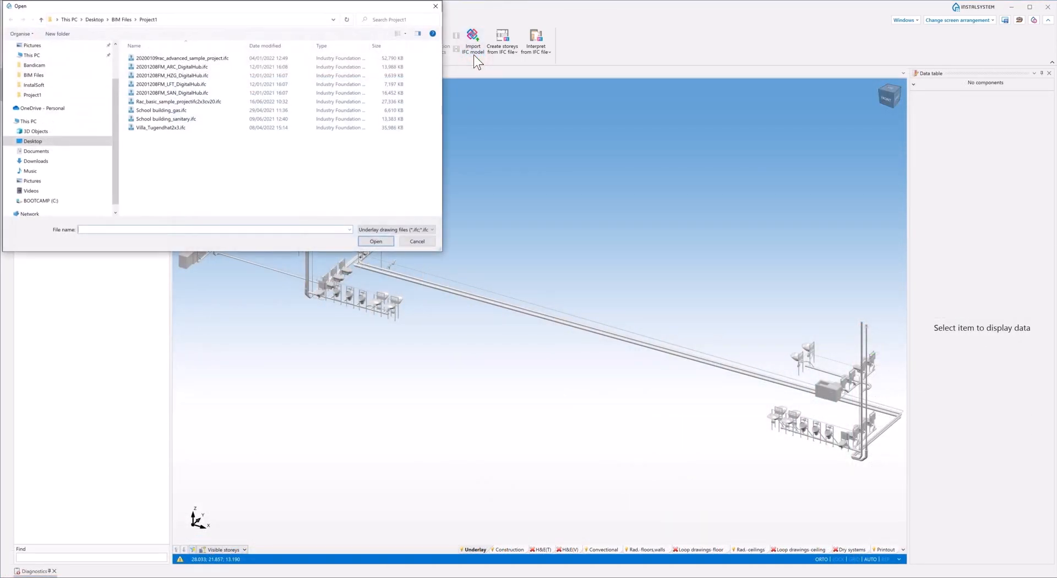
click(172, 83)
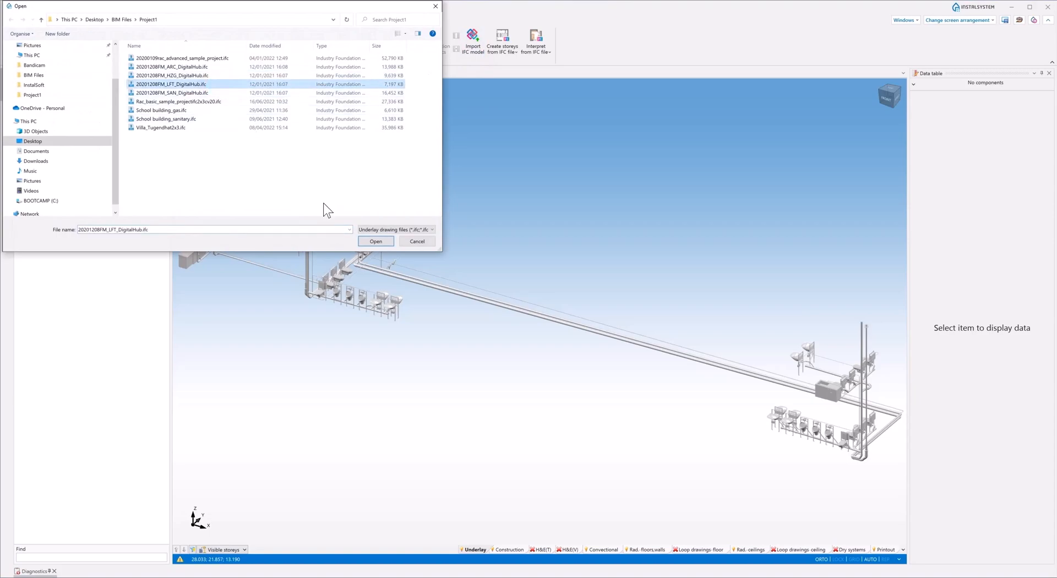
click(375, 241)
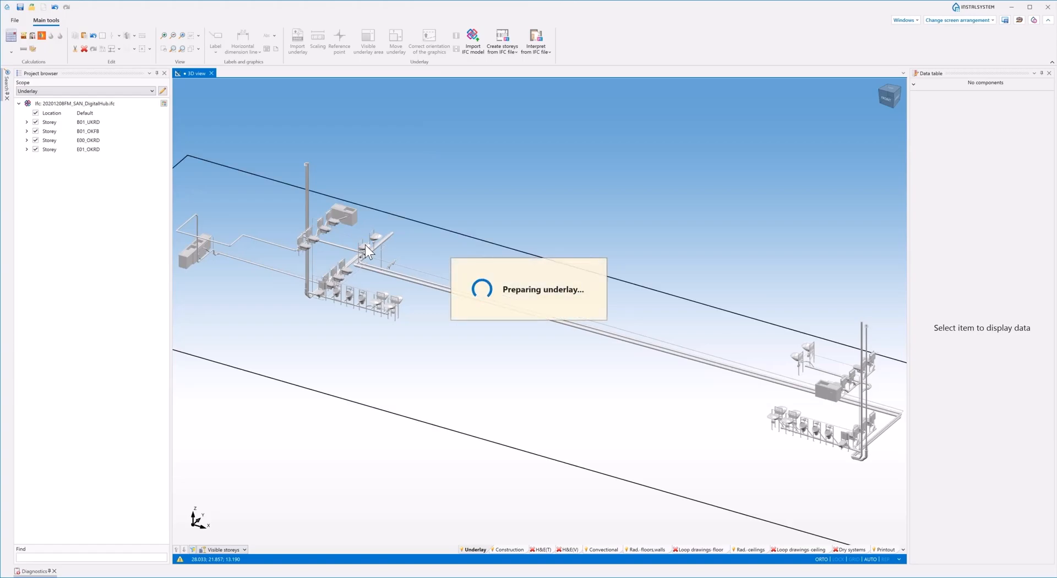
- Import the H2O DigitalHub IFC model as well
click(472, 39)
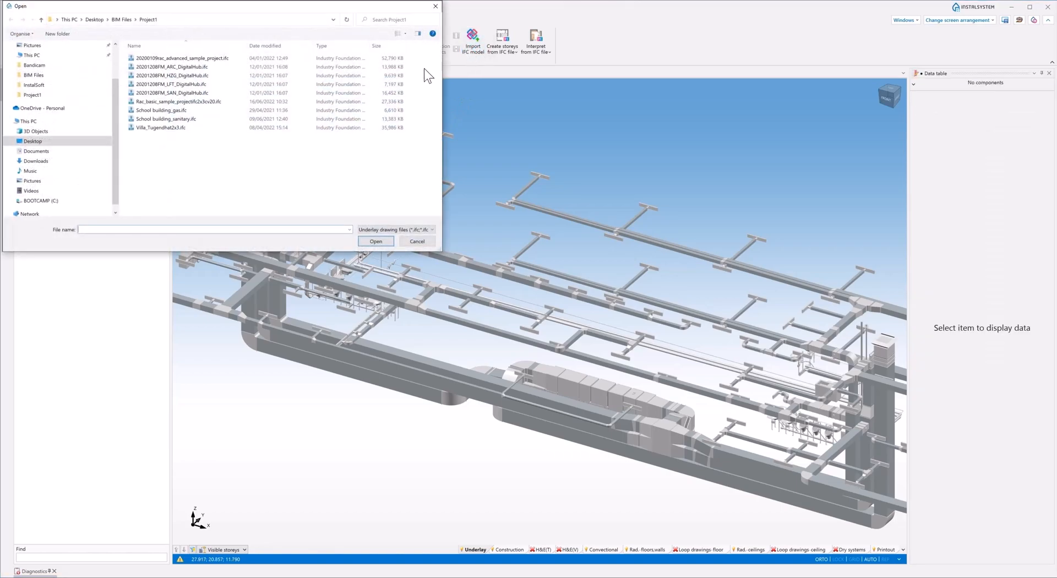
click(173, 76)
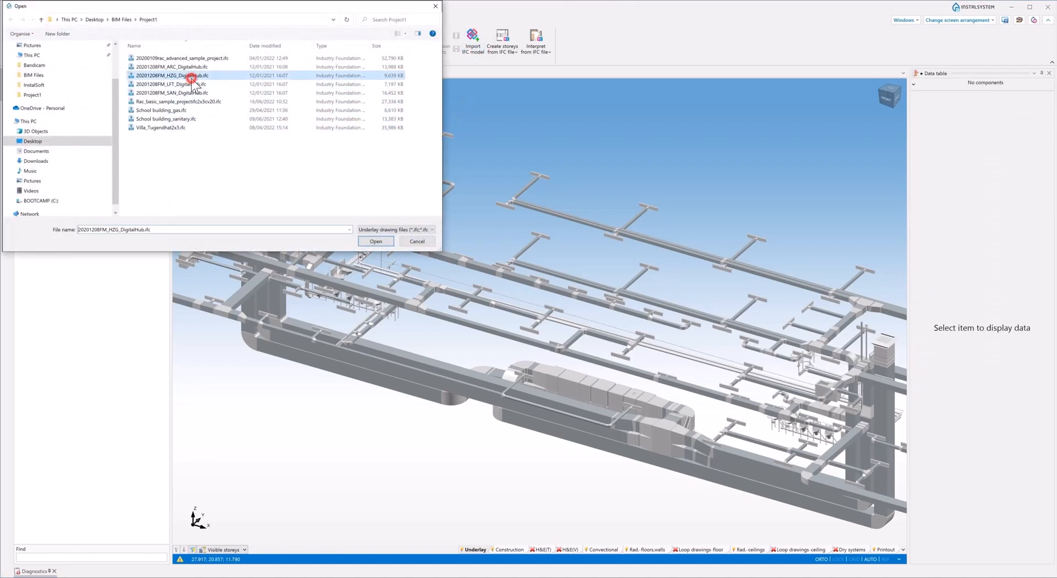
click(377, 240)
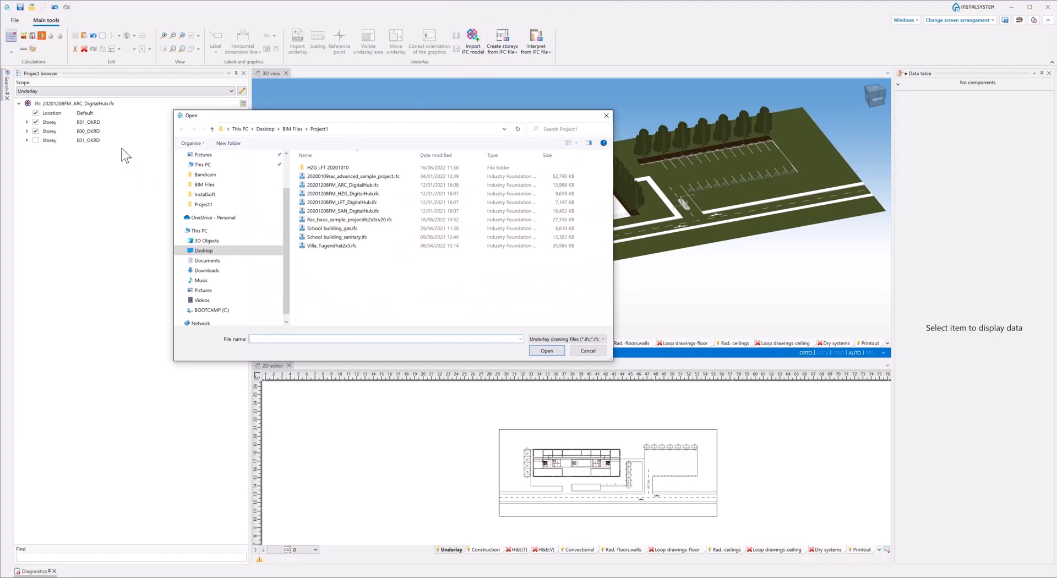
- Load the H2O DigitalHub model and show it in 3D with the 2D editor pane below
click(343, 194)
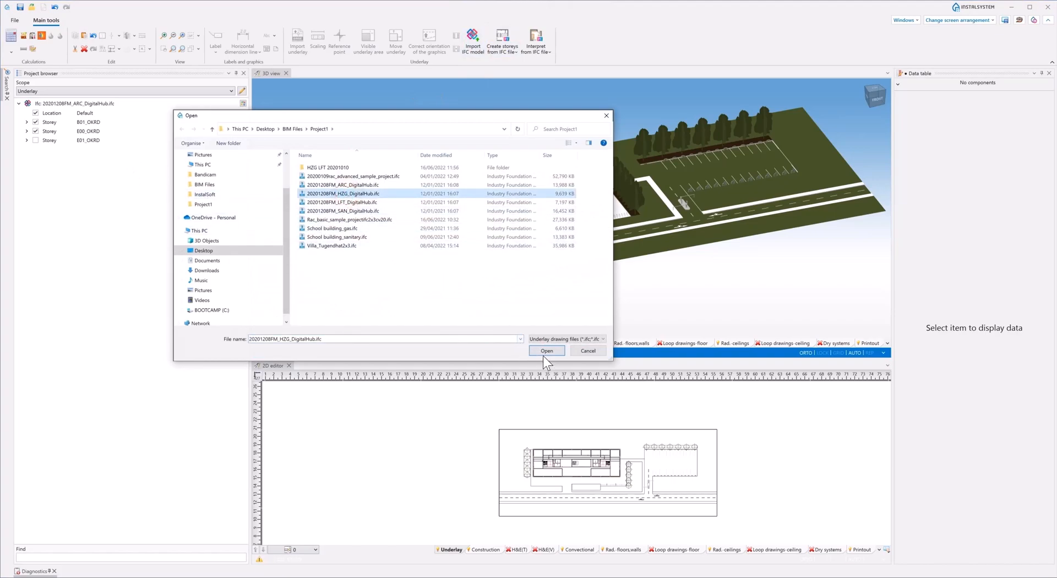
click(547, 351)
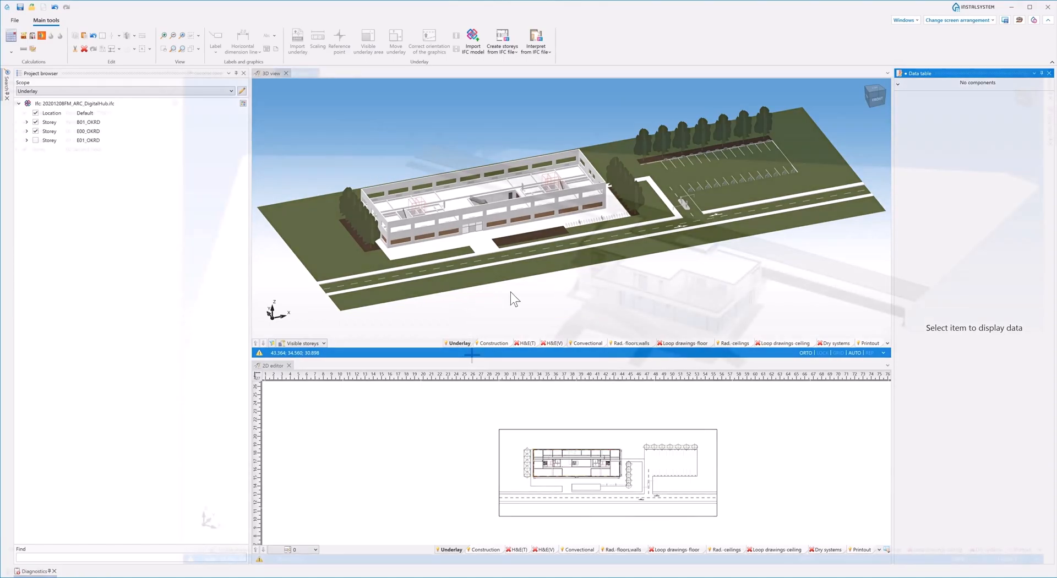
click(611, 549)
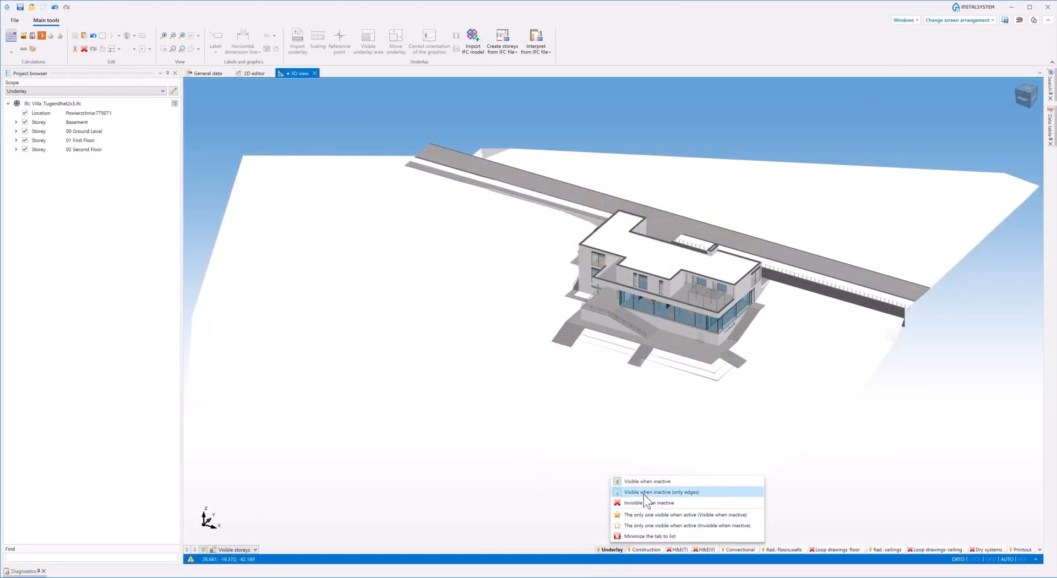
- Set the Underlay layer to 'Visible when inactive (only edges)' and make the Construction layer active
click(660, 492)
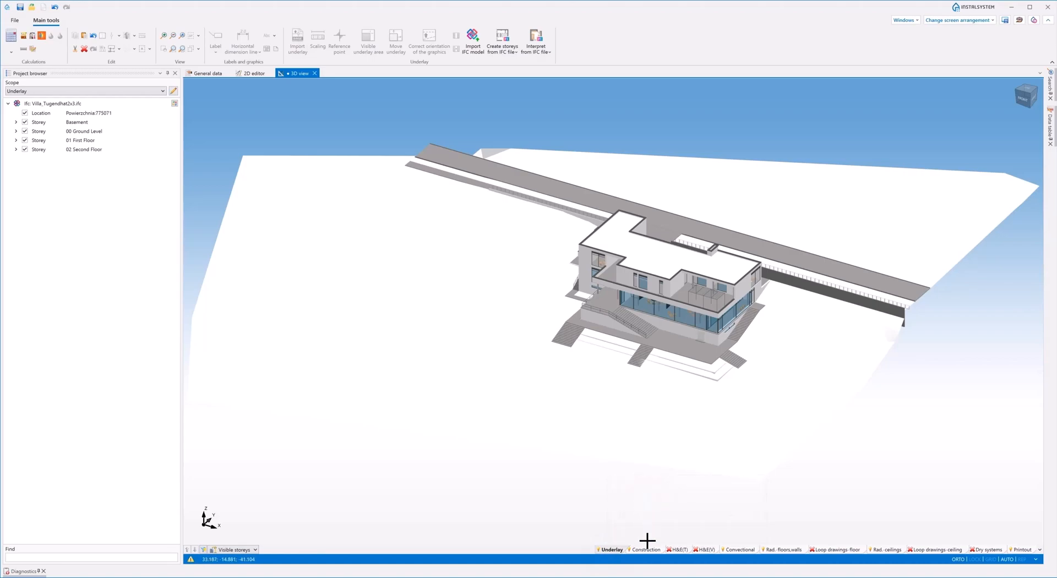
click(646, 549)
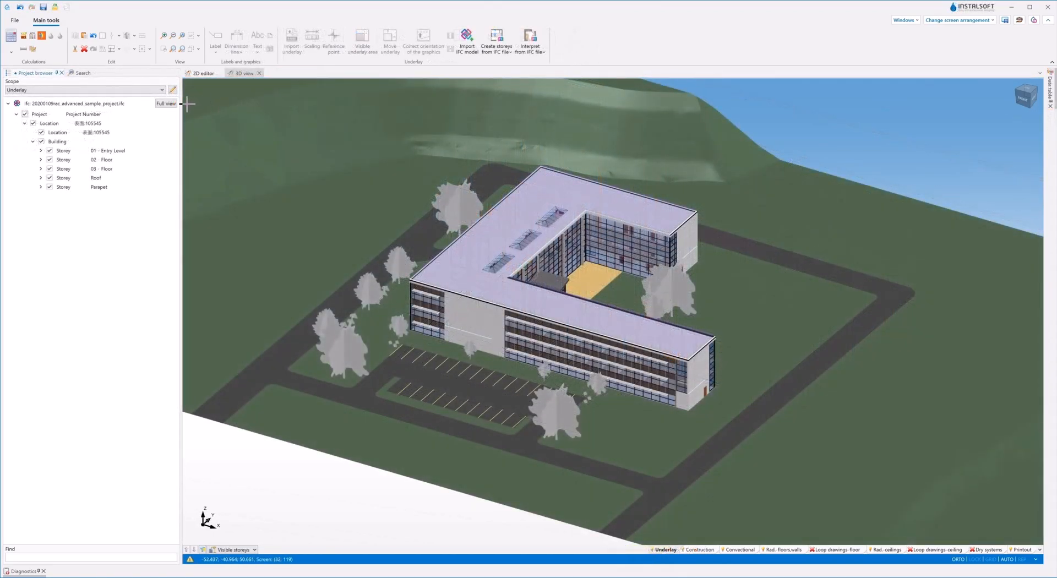
- Hide the terrain, switch the Project browser to Types view and hide every element
click(165, 103)
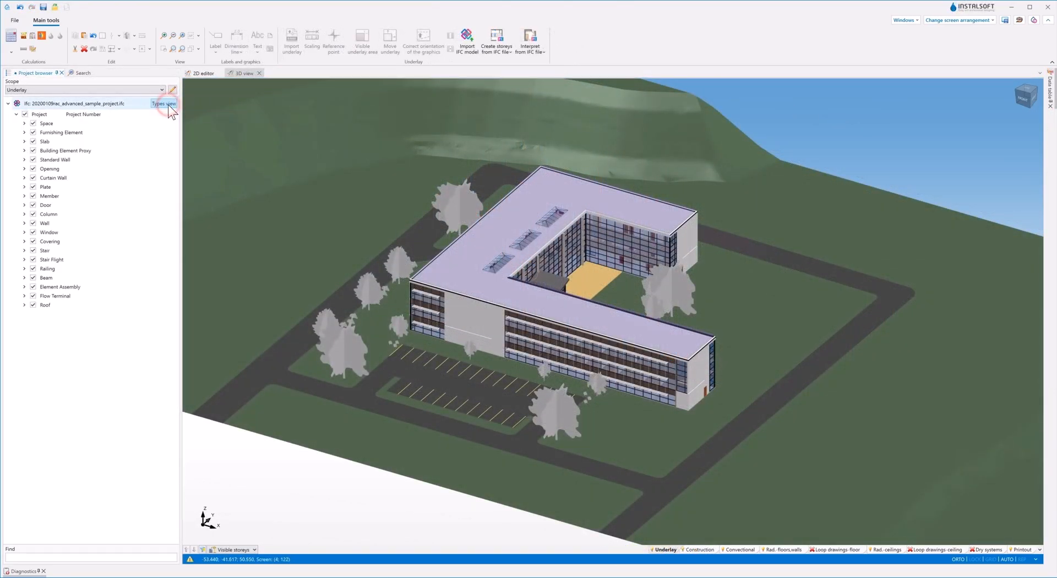
click(164, 104)
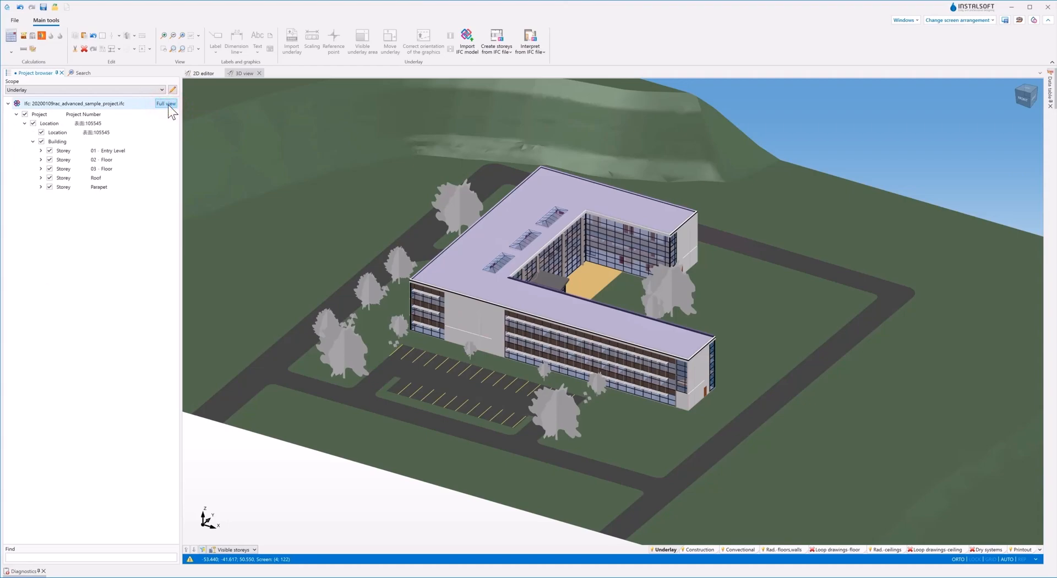
click(42, 132)
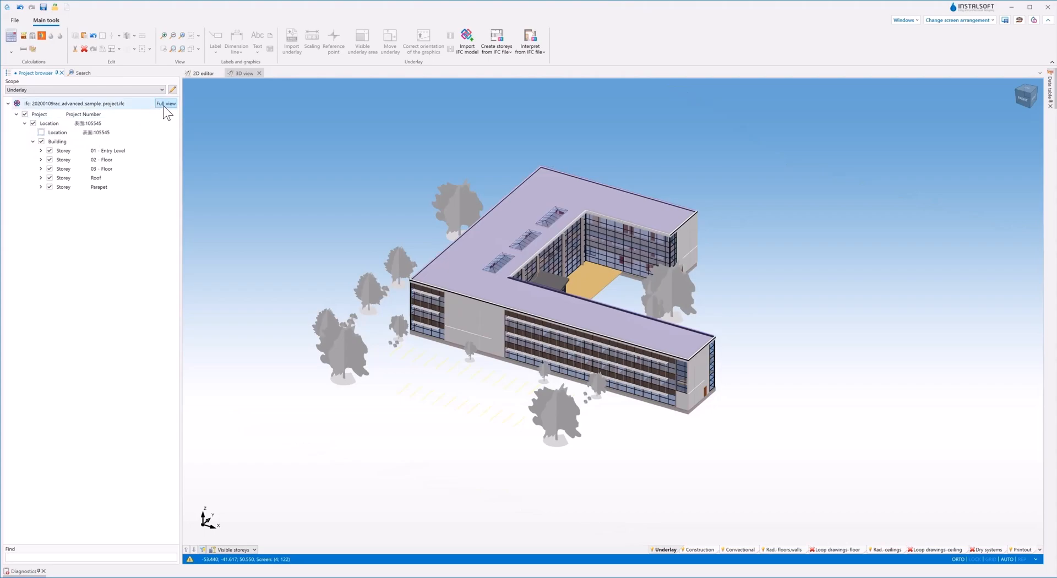
click(165, 104)
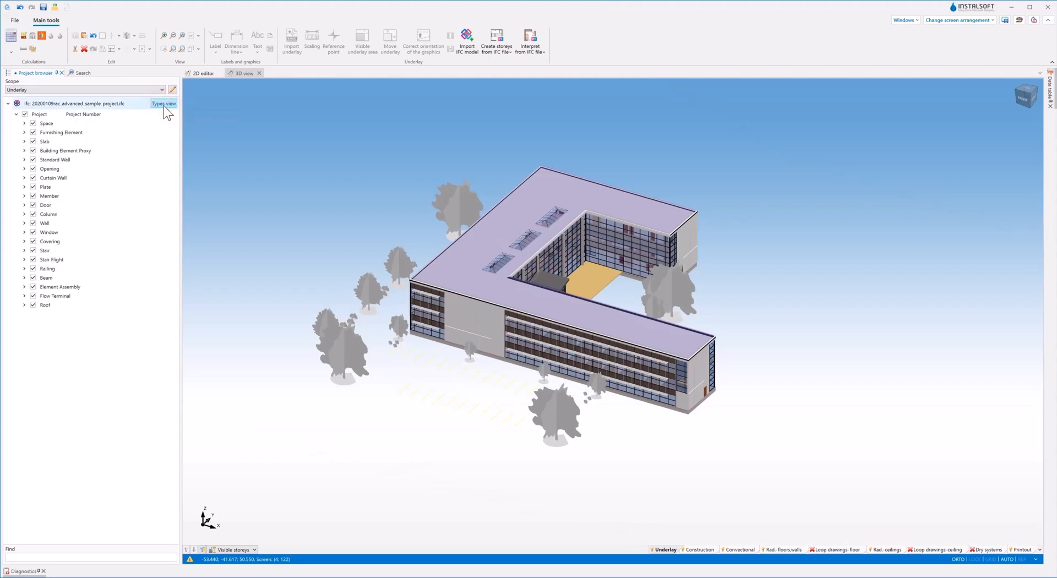
click(32, 122)
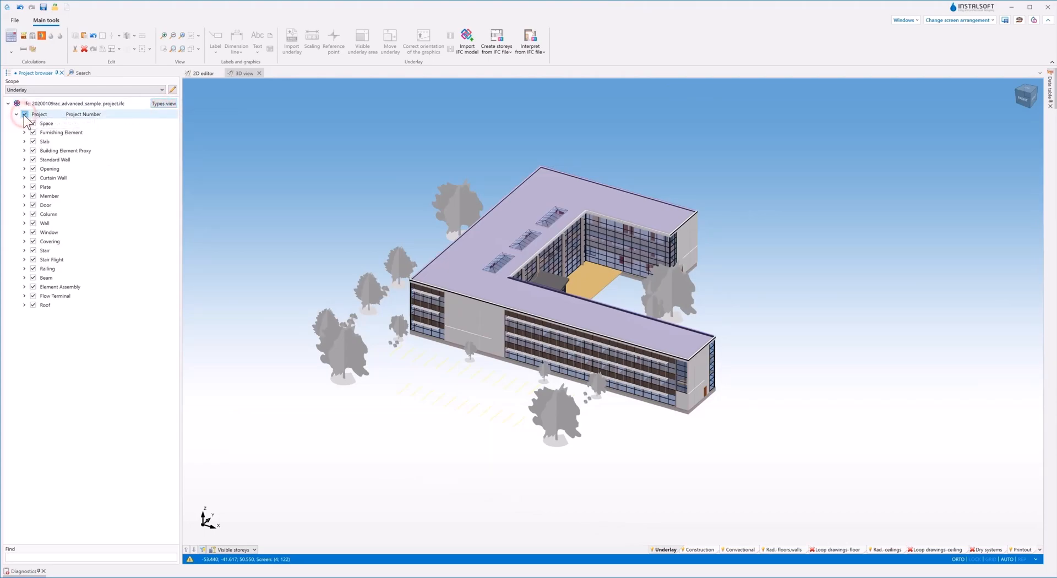
click(32, 114)
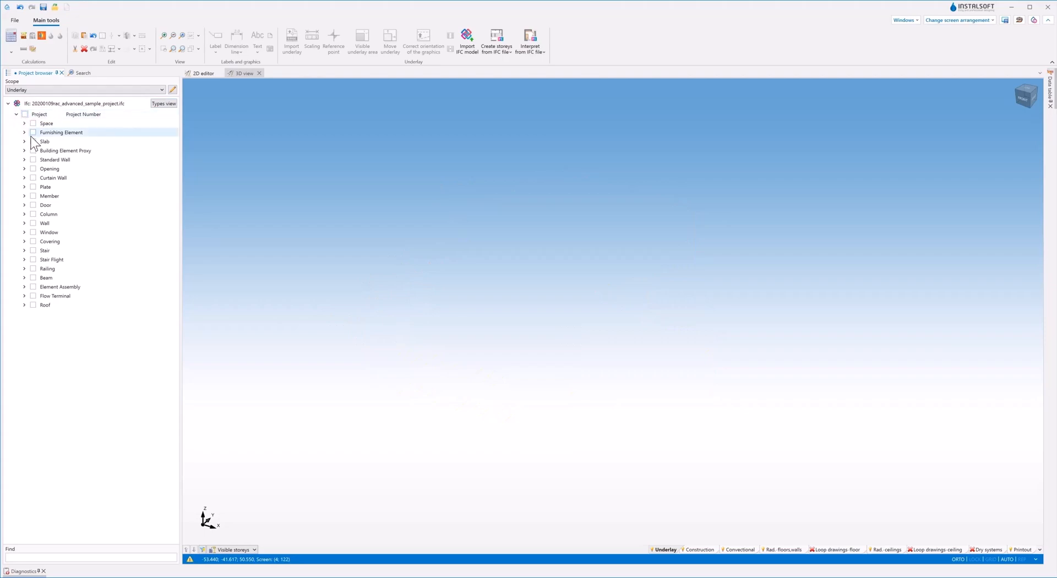
- Show the building again by type: slabs, standard walls, doors, then roof
click(33, 141)
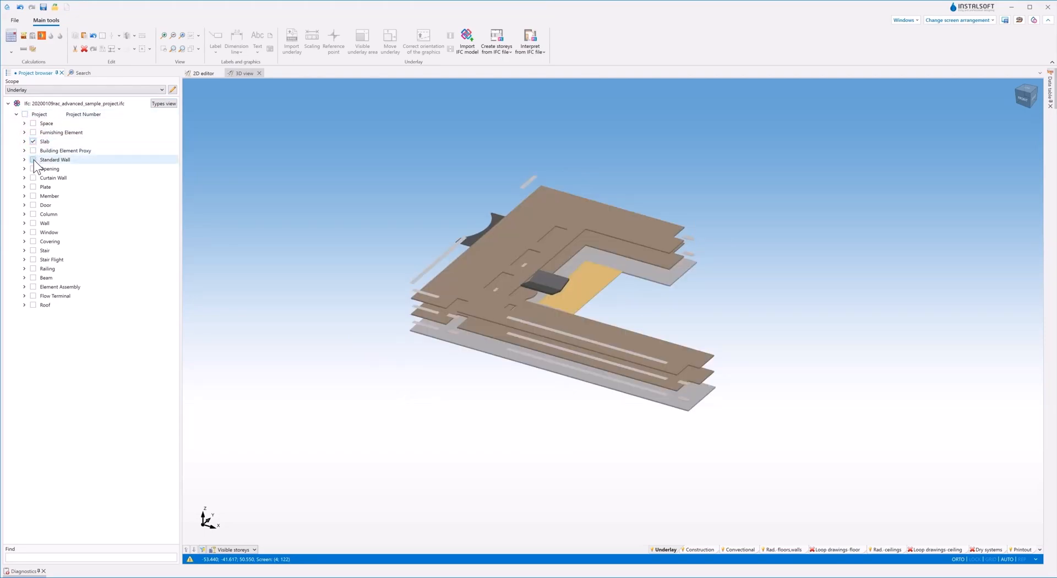
click(33, 160)
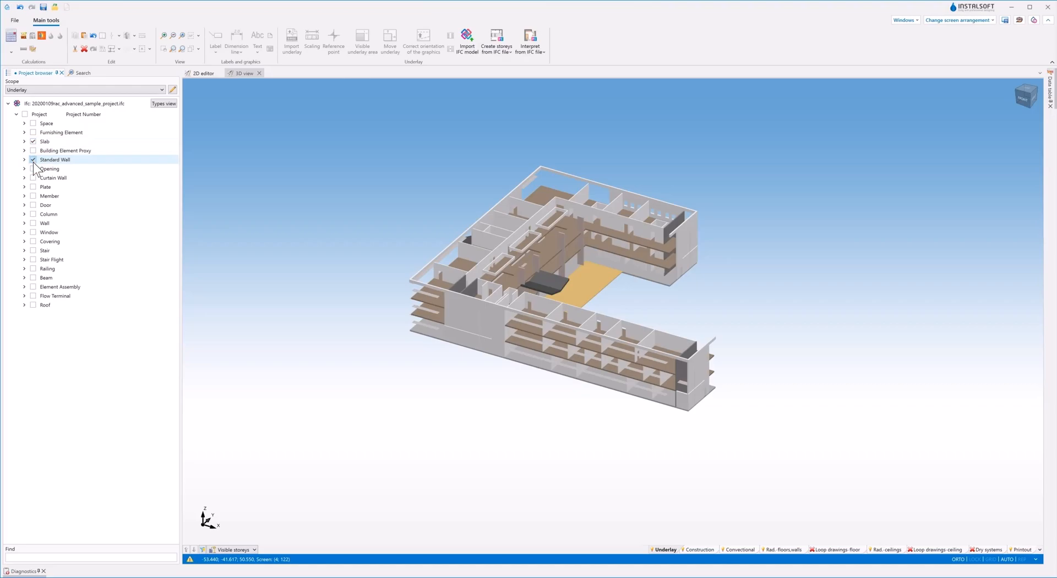
click(32, 205)
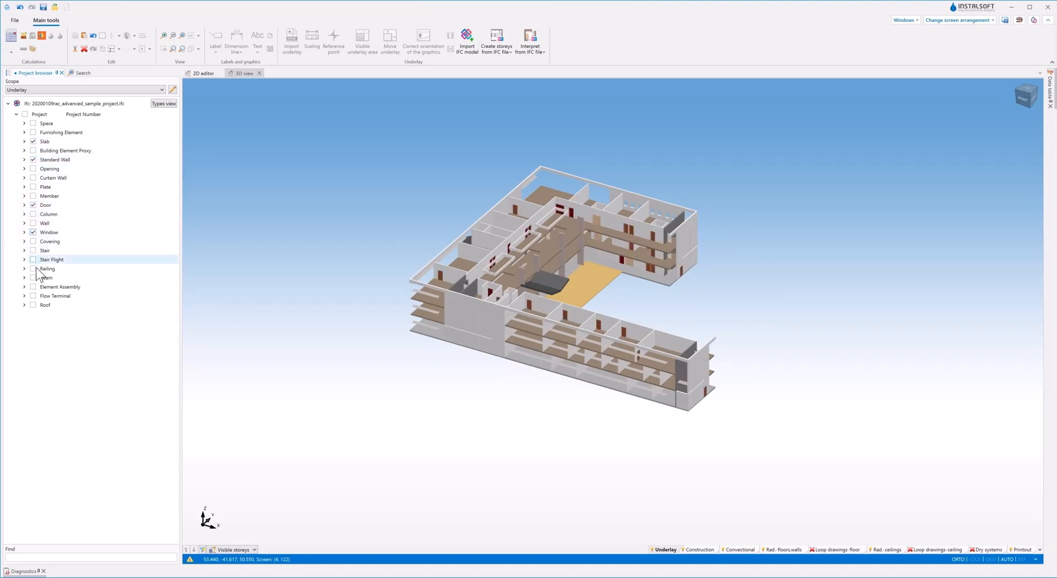
click(32, 305)
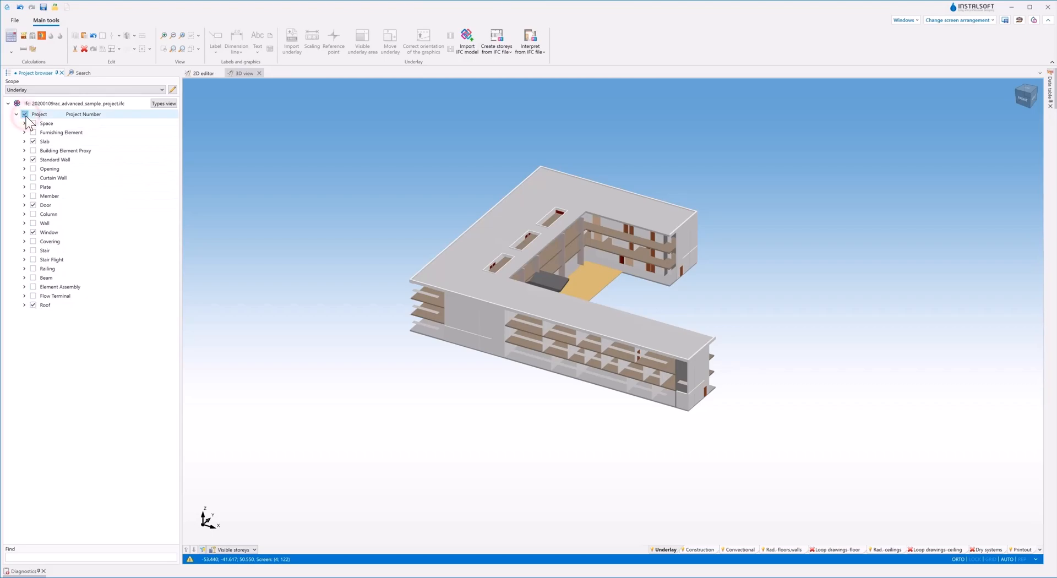
click(25, 113)
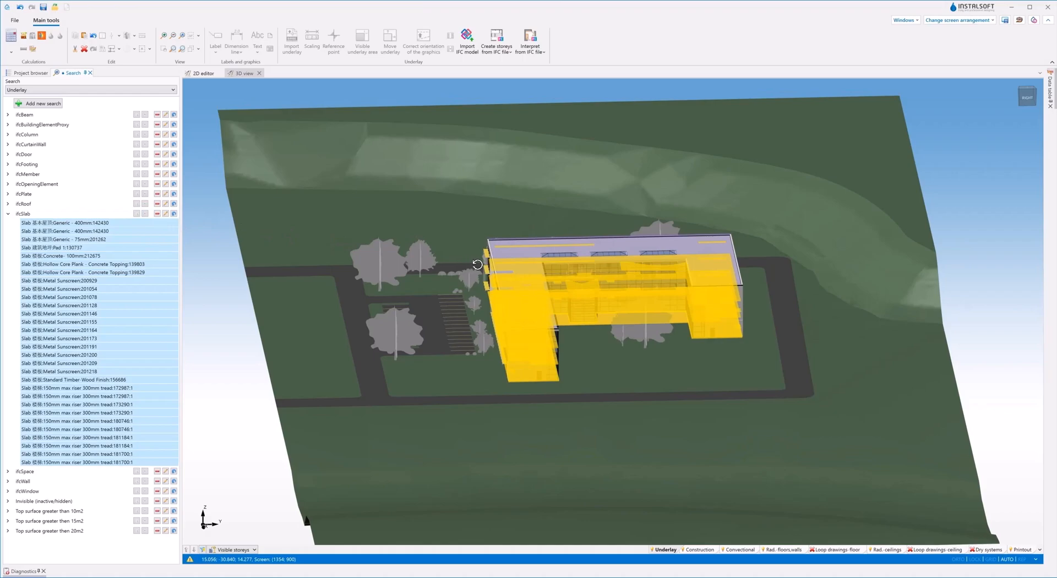
- Orbit the building to inspect the highlighted IfcSlab search results
drag(477, 264, 540, 267)
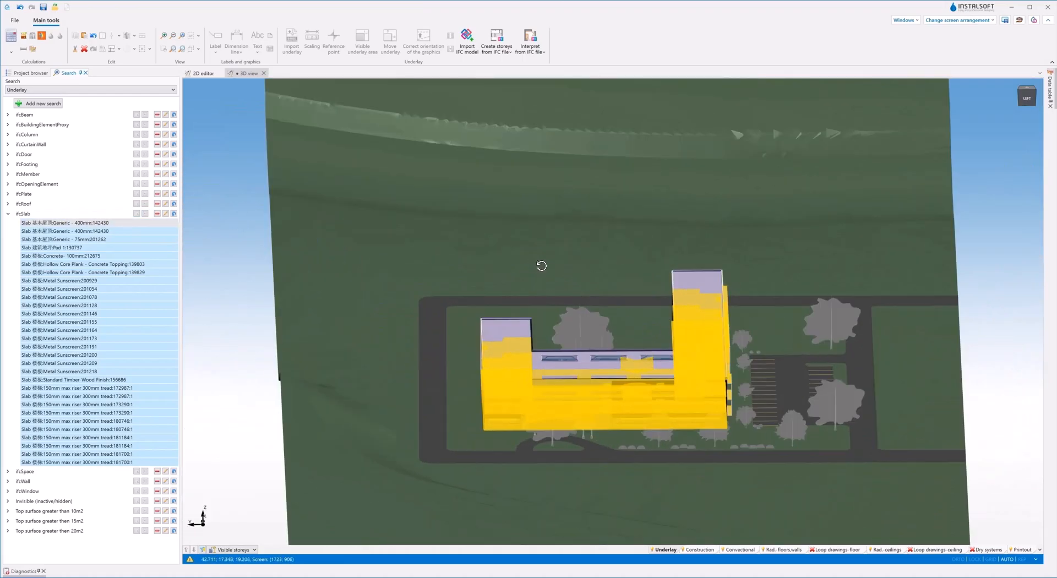
drag(542, 264, 593, 264)
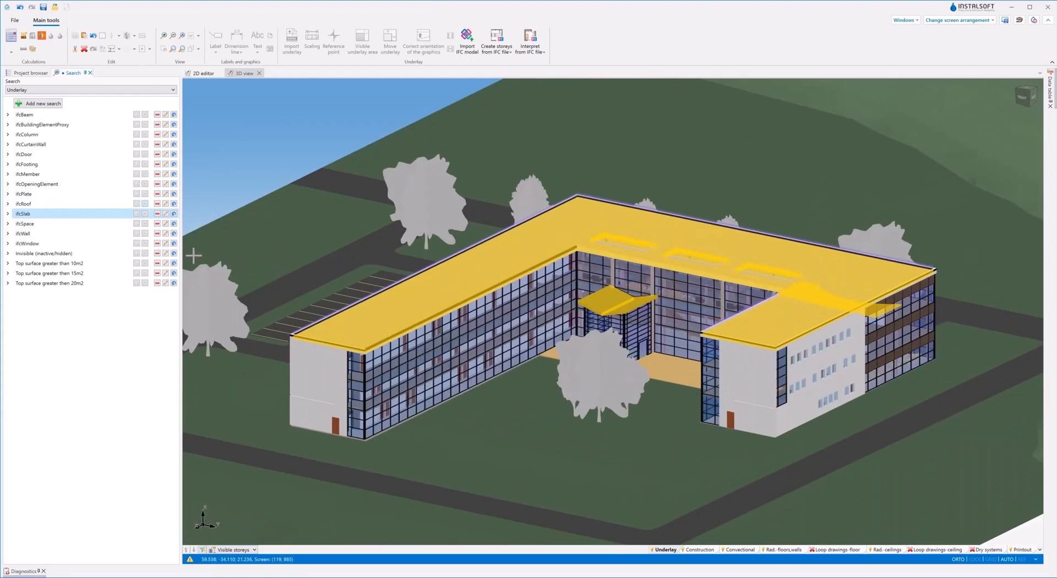
click(7, 243)
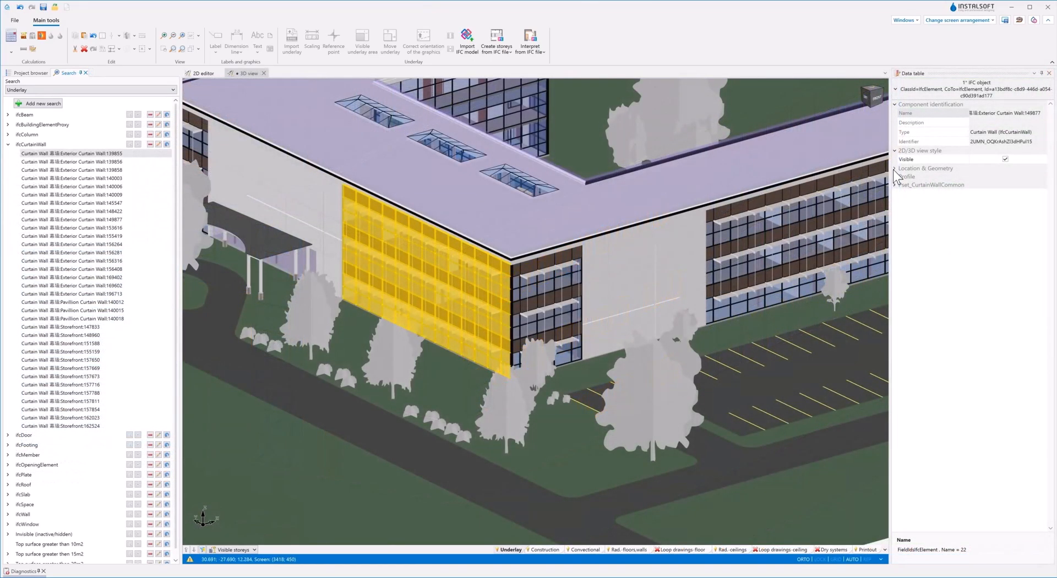
- Expand the curtain wall's Location & Geometry, Profile and Pset_CurtainWallCommon in the Data table
click(894, 168)
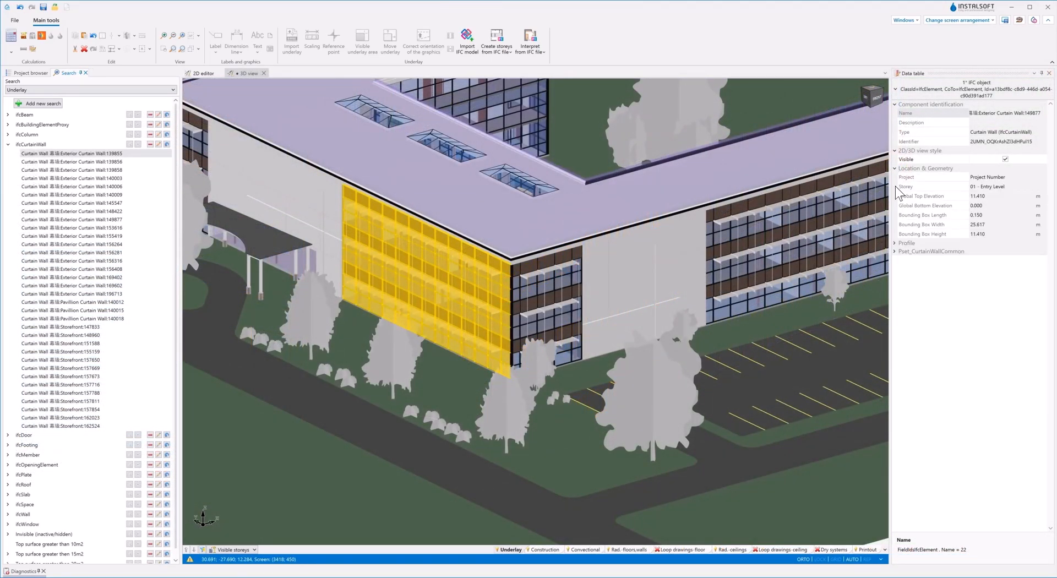
click(894, 242)
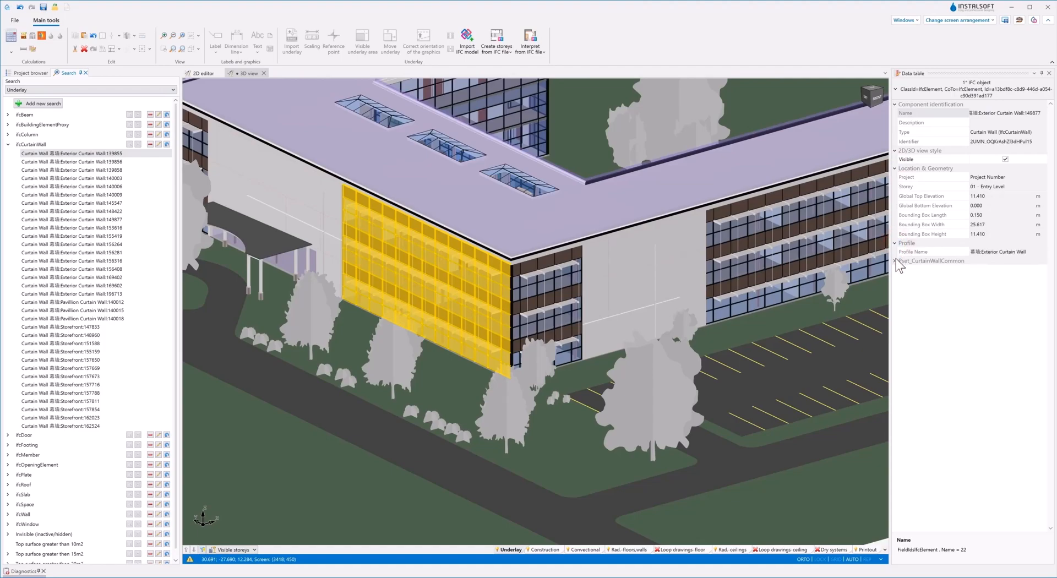
click(895, 261)
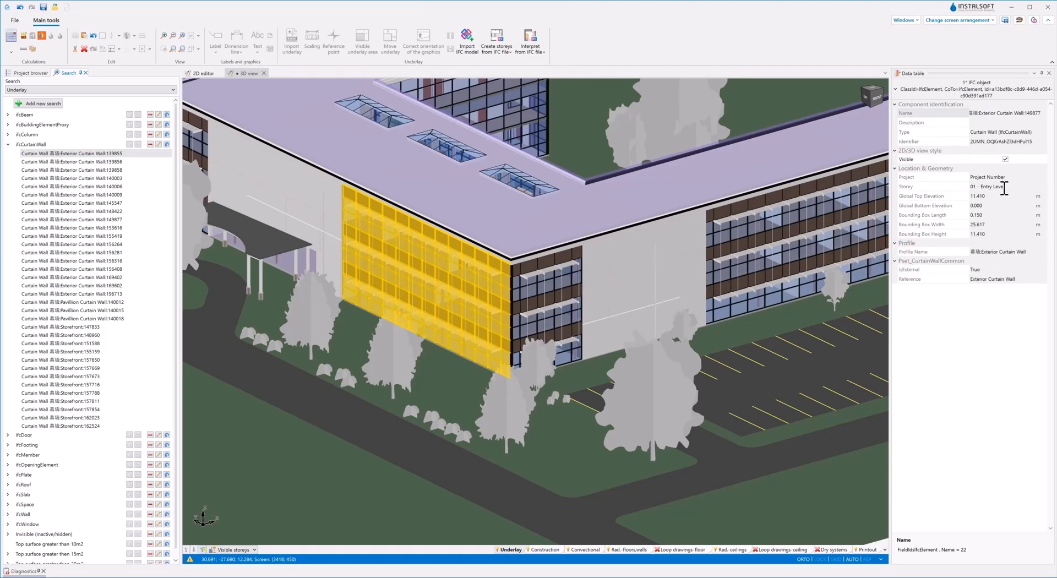
mouse_move(841, 277)
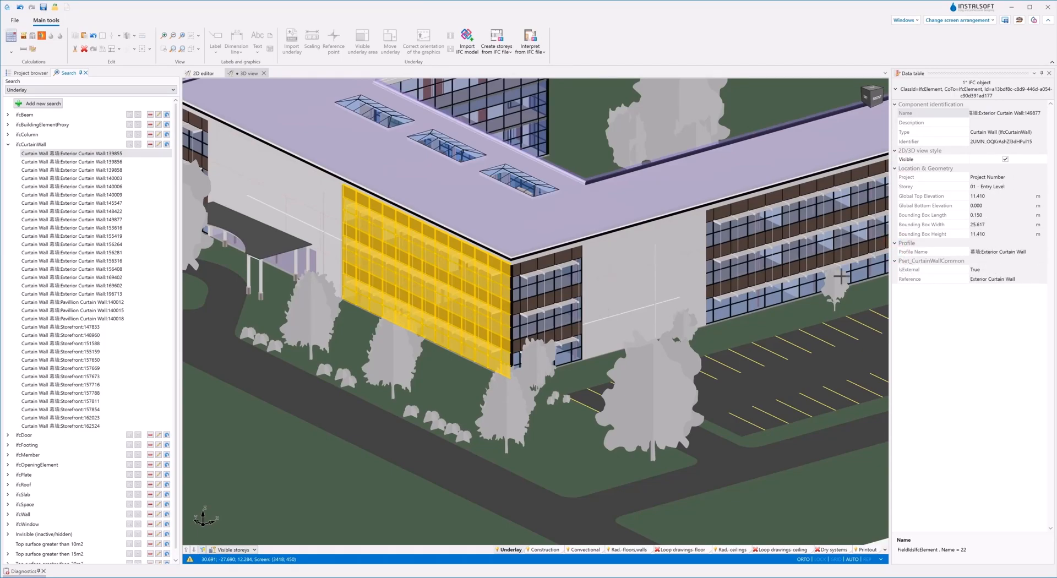
- Highlight the 100mm concrete slab under IfcSlab in the model
click(7, 144)
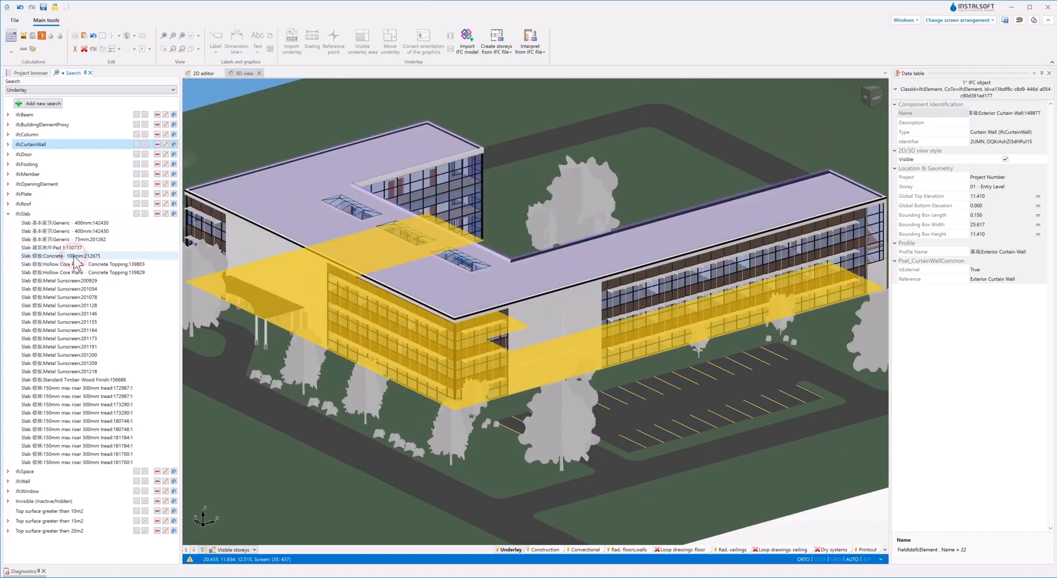
click(62, 255)
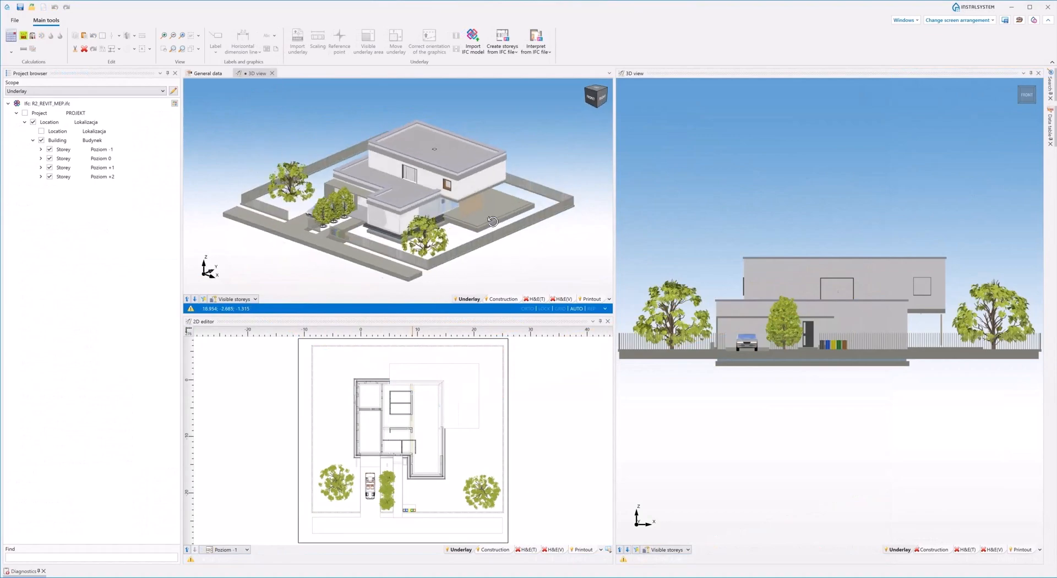
- Show the rooms as red translucent volumes in 3D via the H&B(T) layer
drag(492, 222, 415, 221)
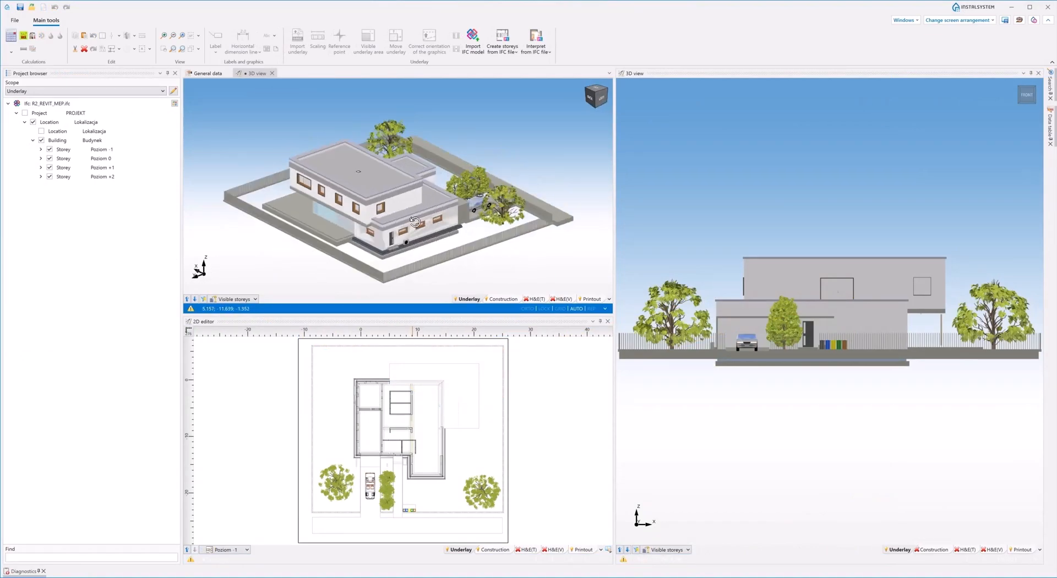
drag(415, 221, 374, 223)
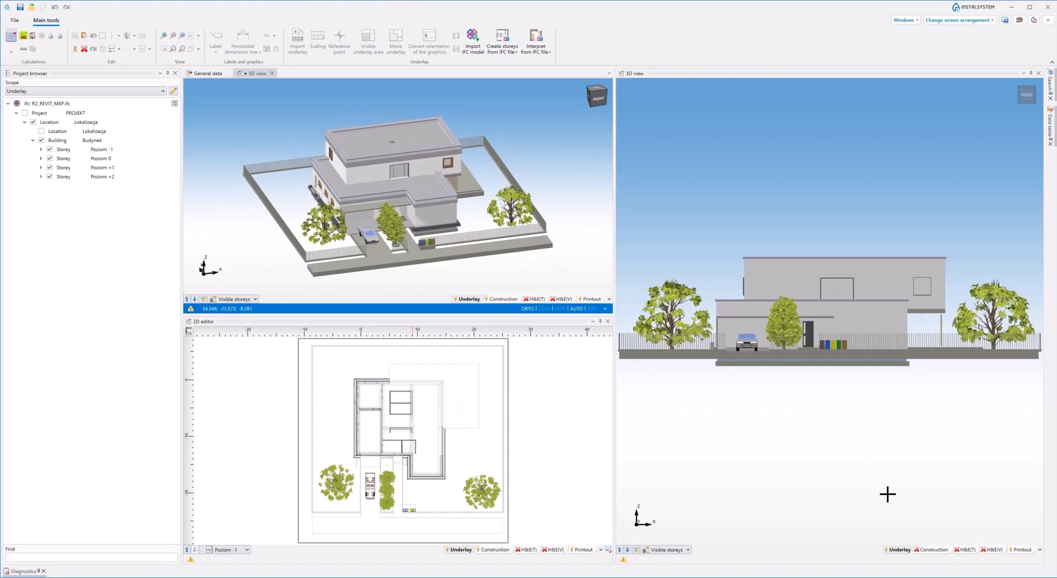
click(933, 549)
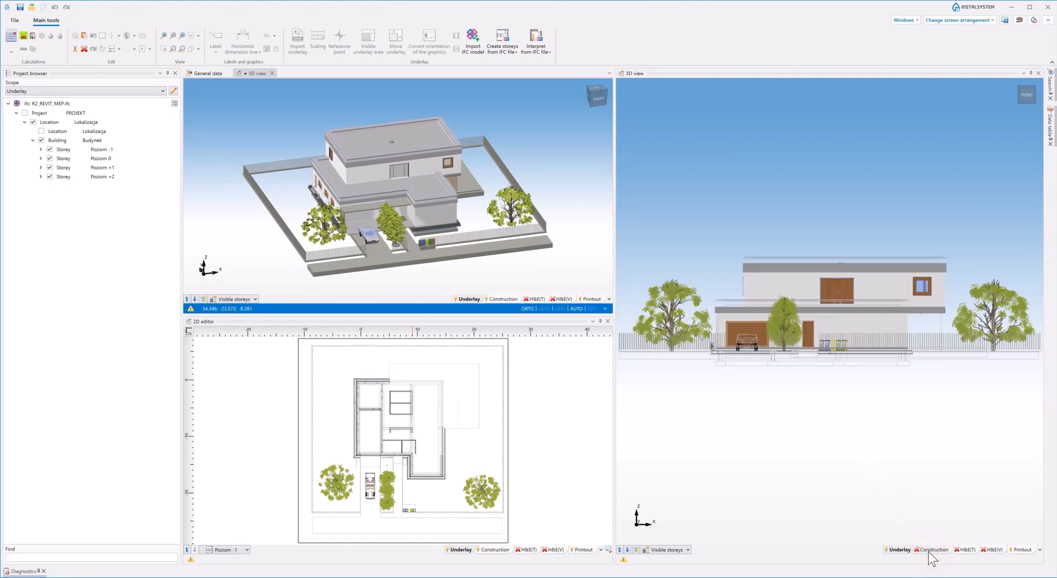
- Switch the 2D plan to the Poziom 0 storey and zoom into it
click(936, 549)
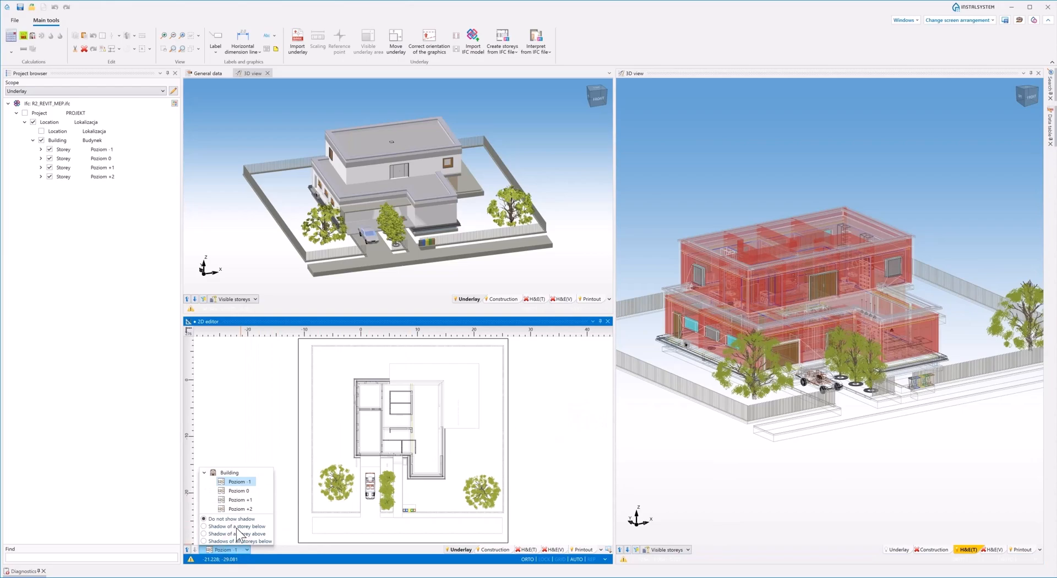
click(239, 481)
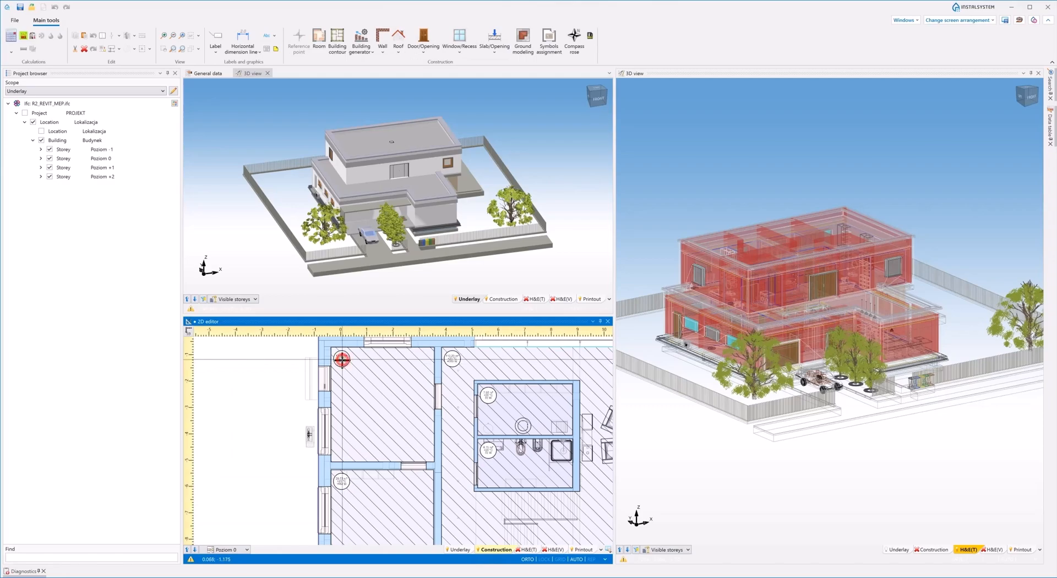
click(380, 404)
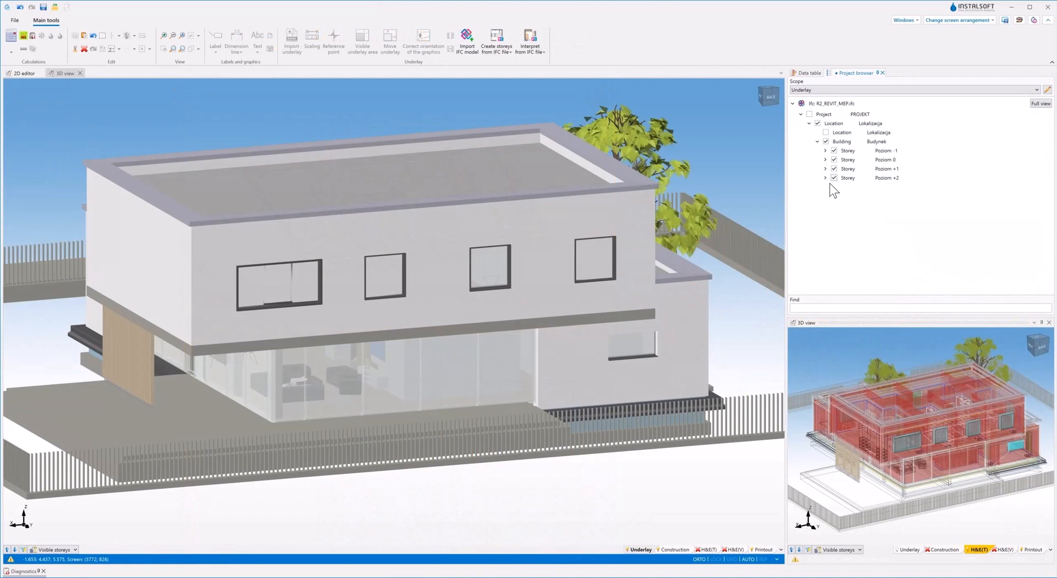
- Hide the Poziom +2 and Poziom +1 storeys to expose the interior below
click(833, 159)
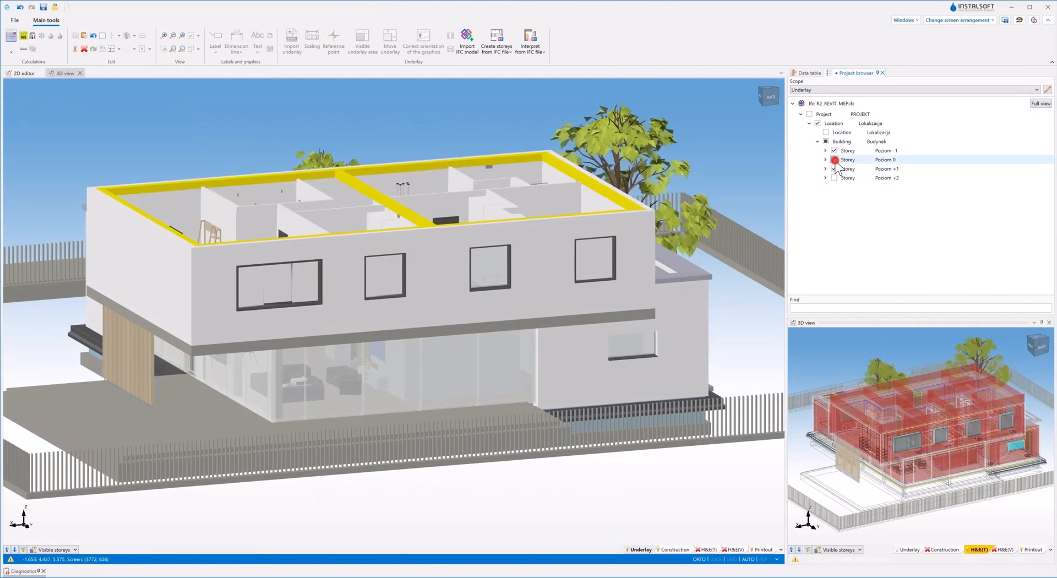
click(834, 160)
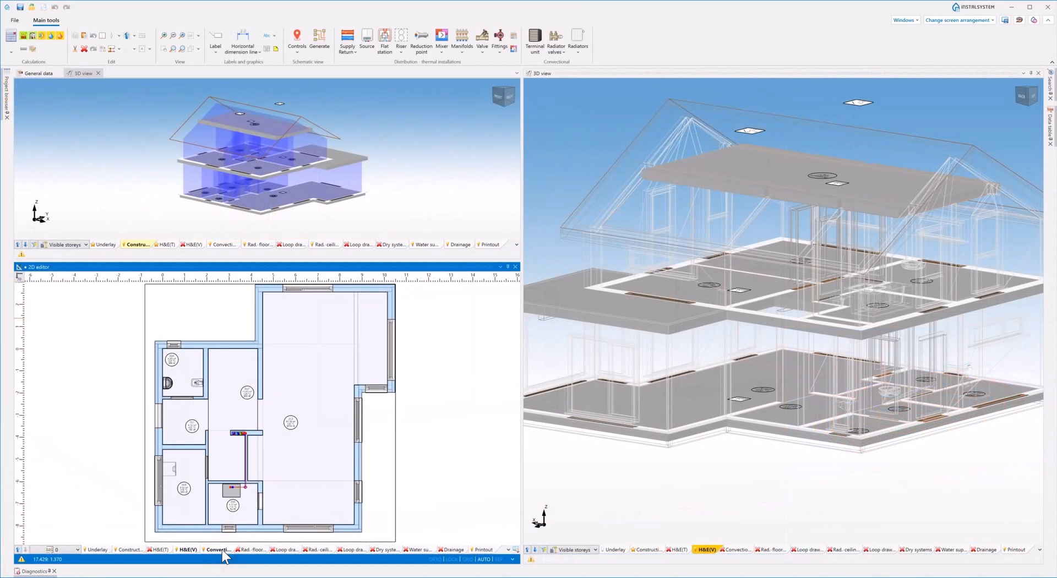
- Turn on the Convectional, Loop drawings and Water supply/Drainage layers
click(252, 550)
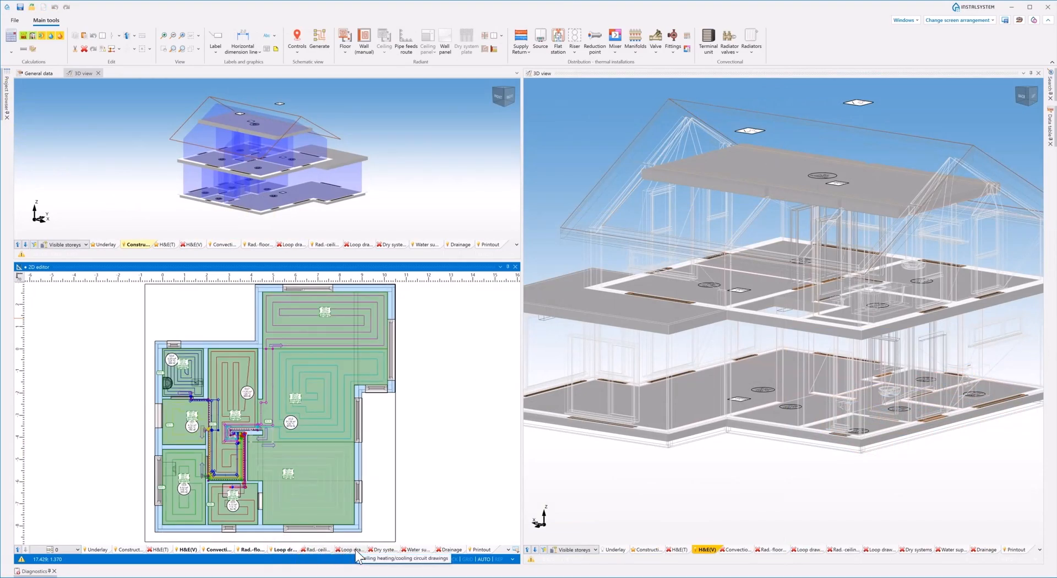
click(81, 20)
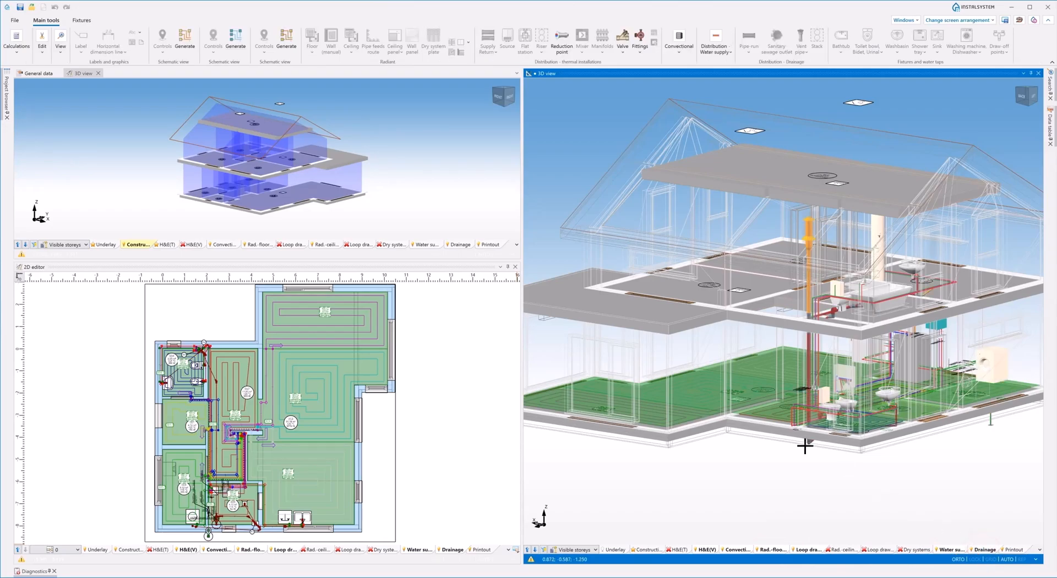
click(170, 250)
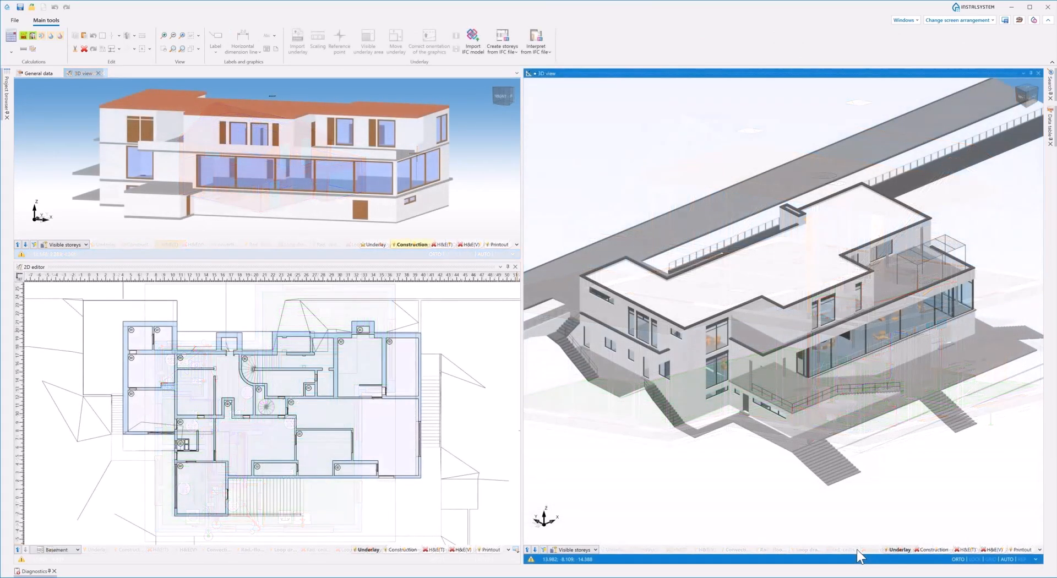
- Switch the 3D view from Construction to H&B(T) and orbit around the heated rooms
click(932, 549)
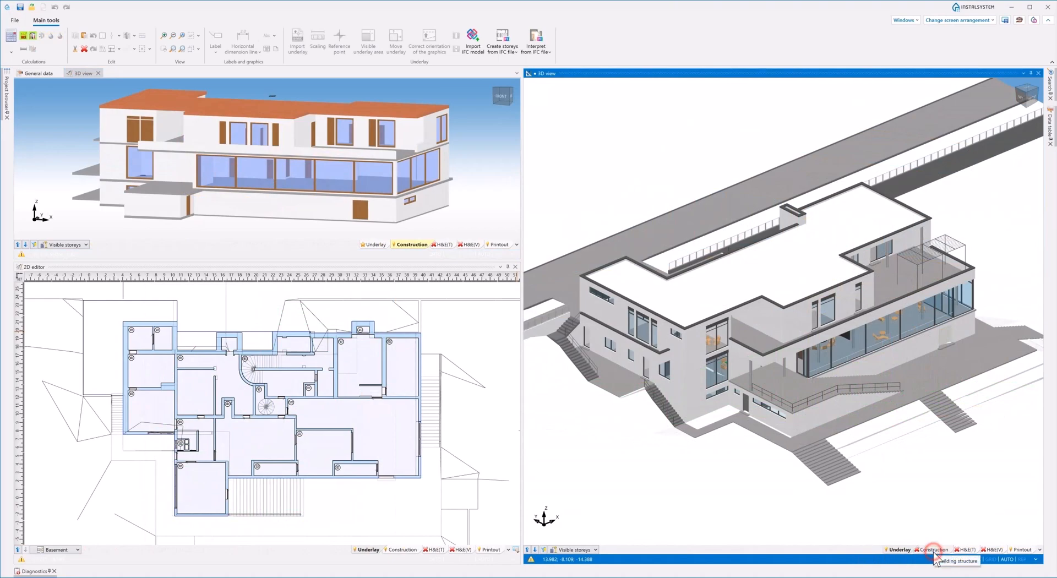
click(934, 549)
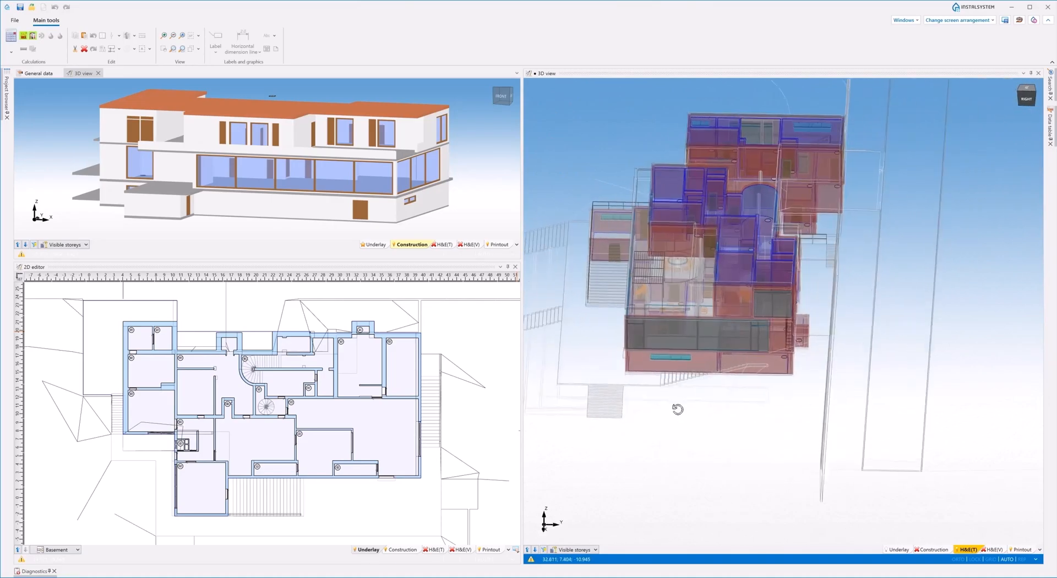
drag(677, 408, 712, 409)
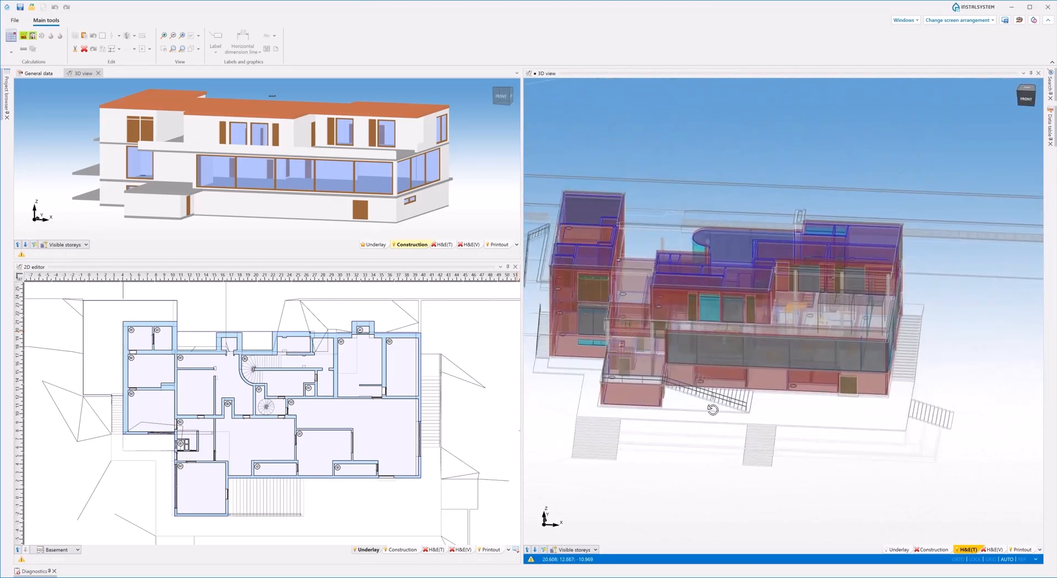
drag(712, 410, 733, 410)
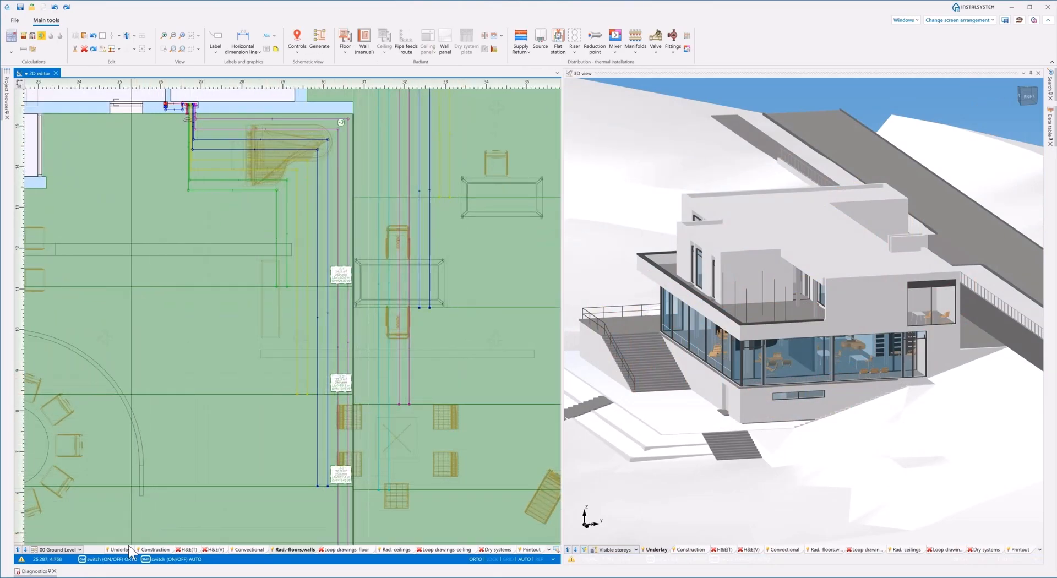
- Select and delete the feed pipe routes crossing the 00 Ground Level heating area
click(119, 550)
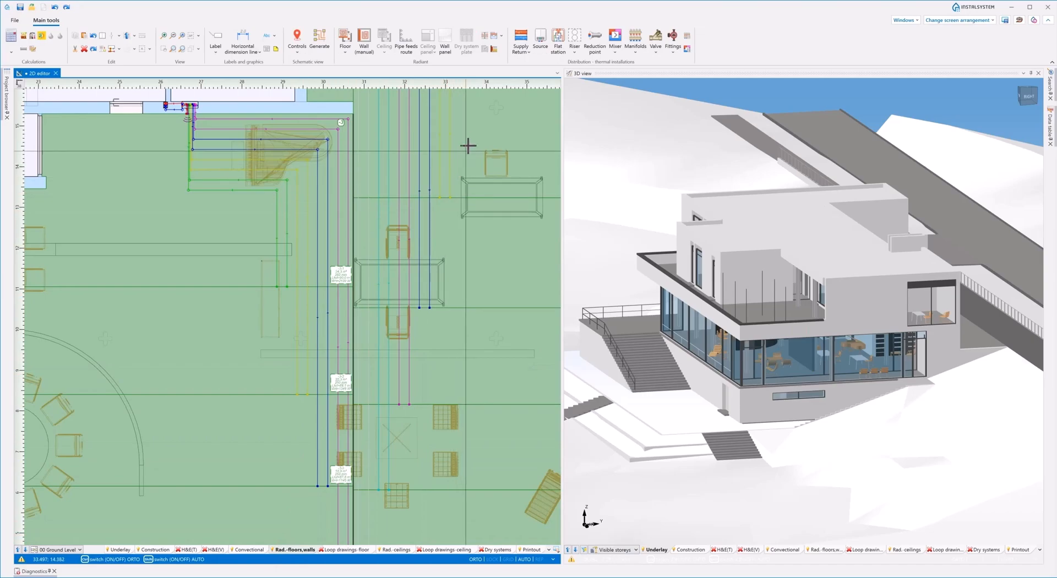
click(496, 36)
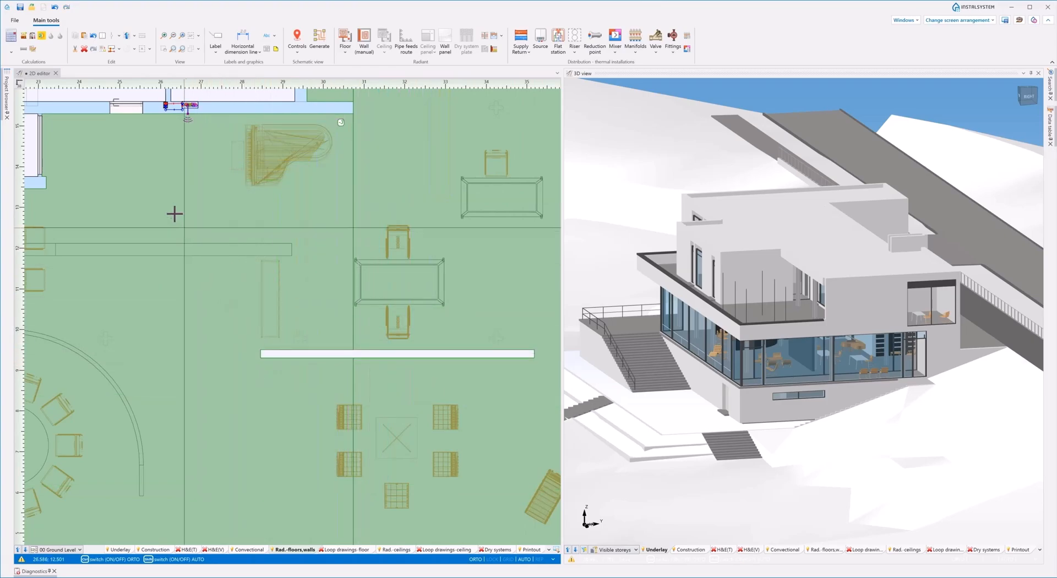
click(40, 35)
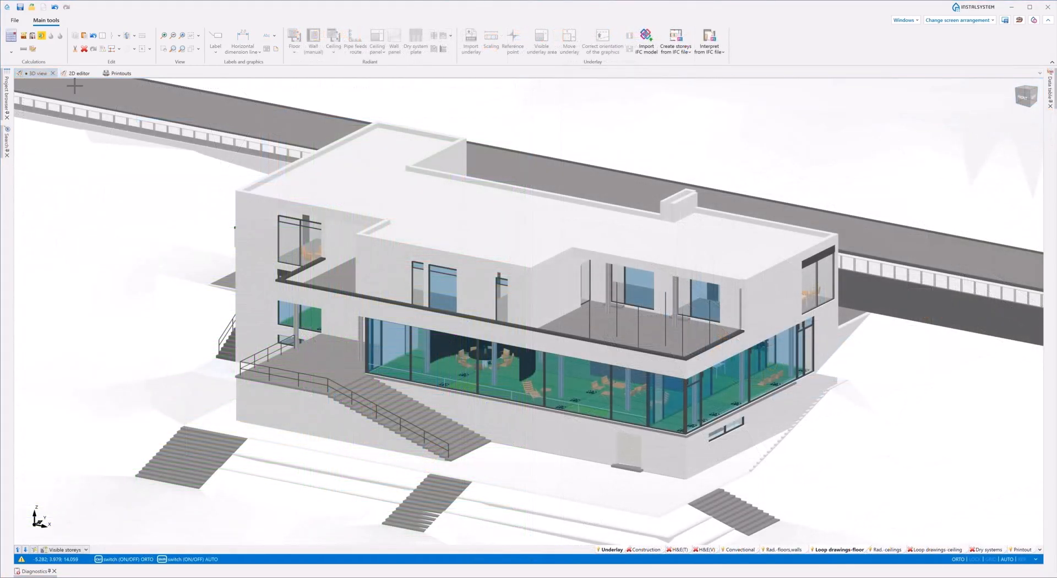
- Export the graphical heating-plan printout for all storeys as DWG files
click(80, 73)
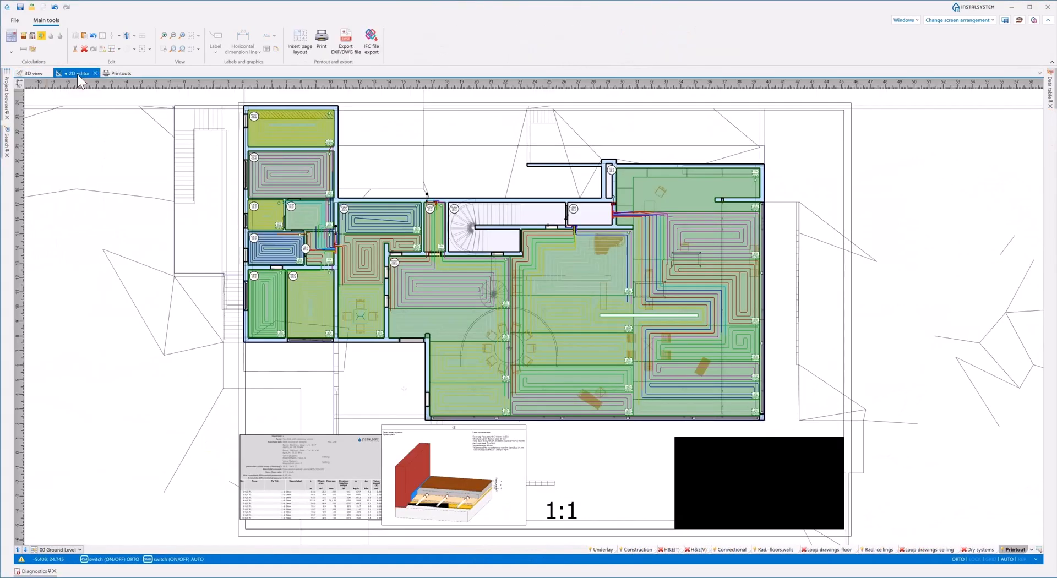
click(121, 73)
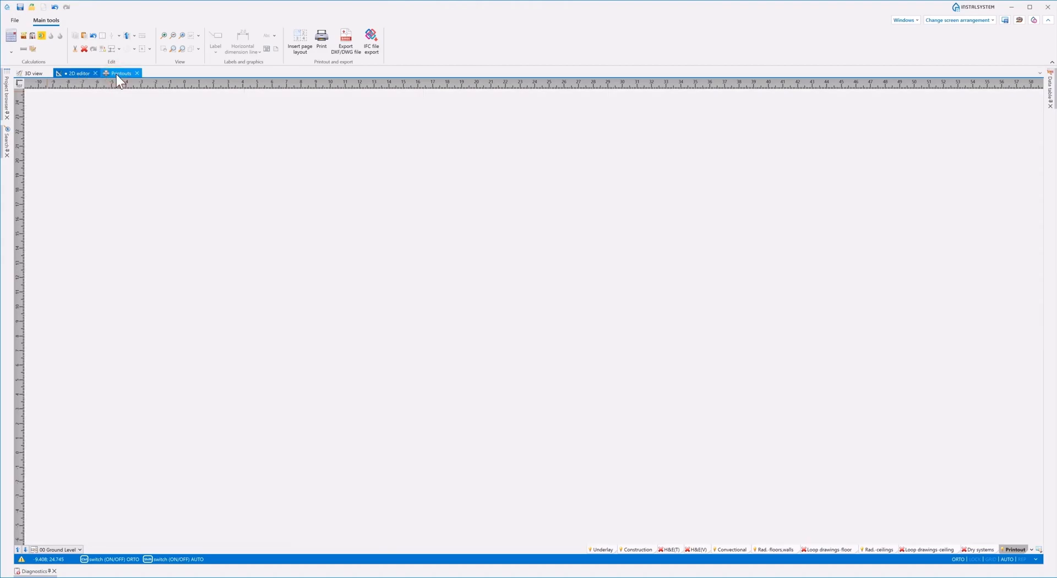
click(120, 72)
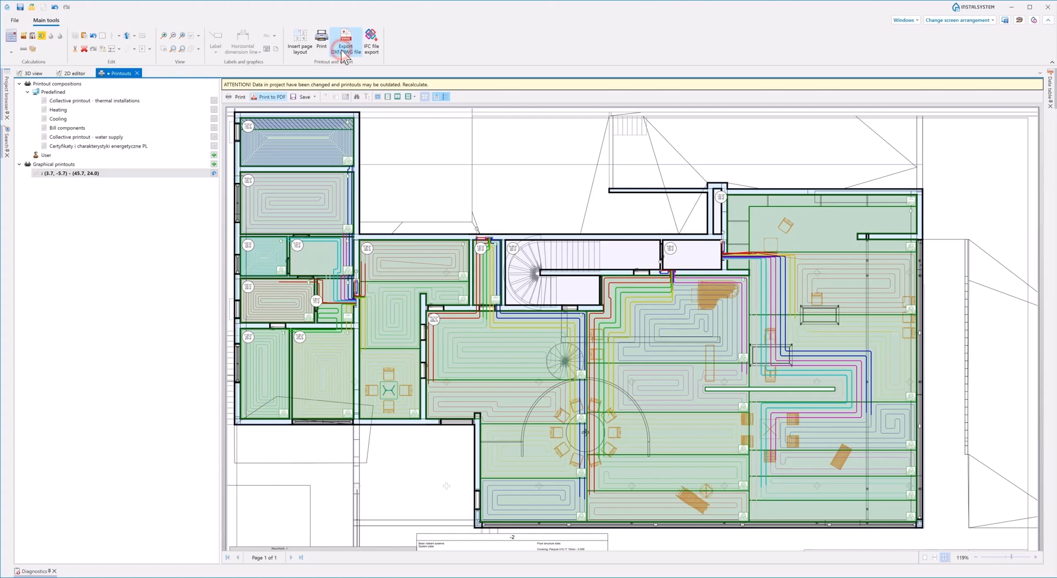
click(346, 42)
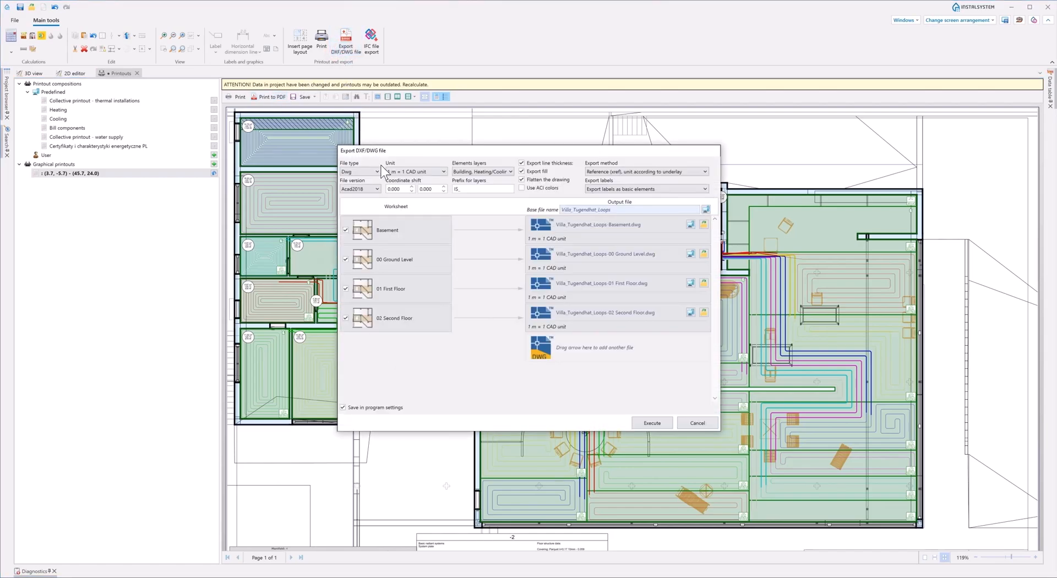
mouse_move(571, 162)
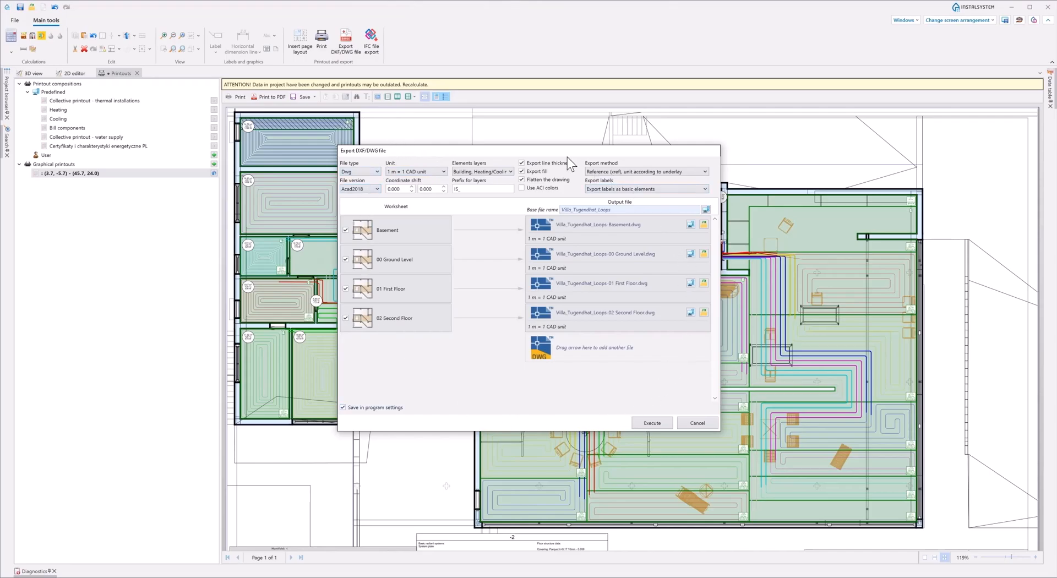
mouse_move(662, 363)
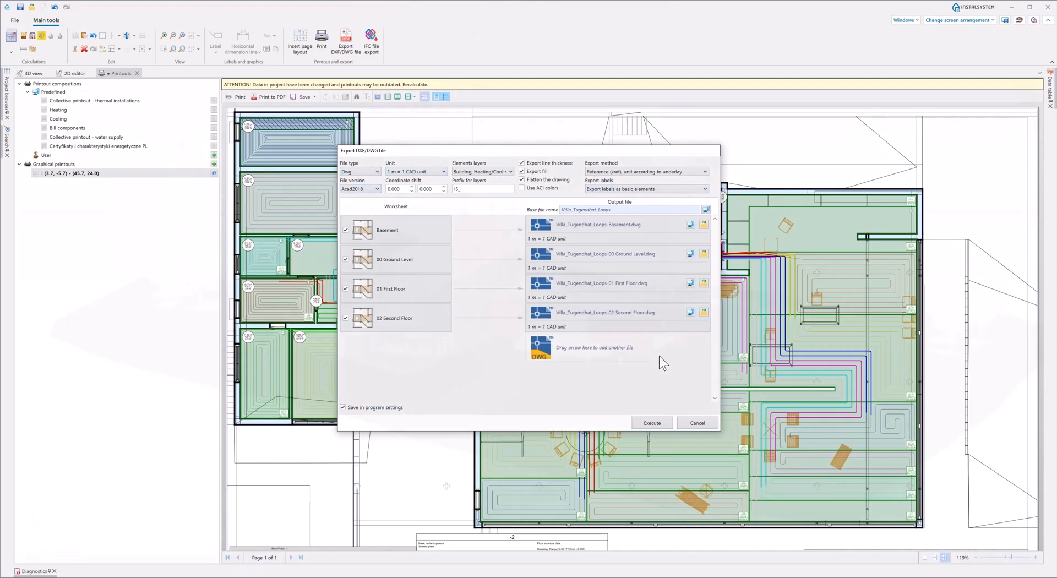
click(32, 73)
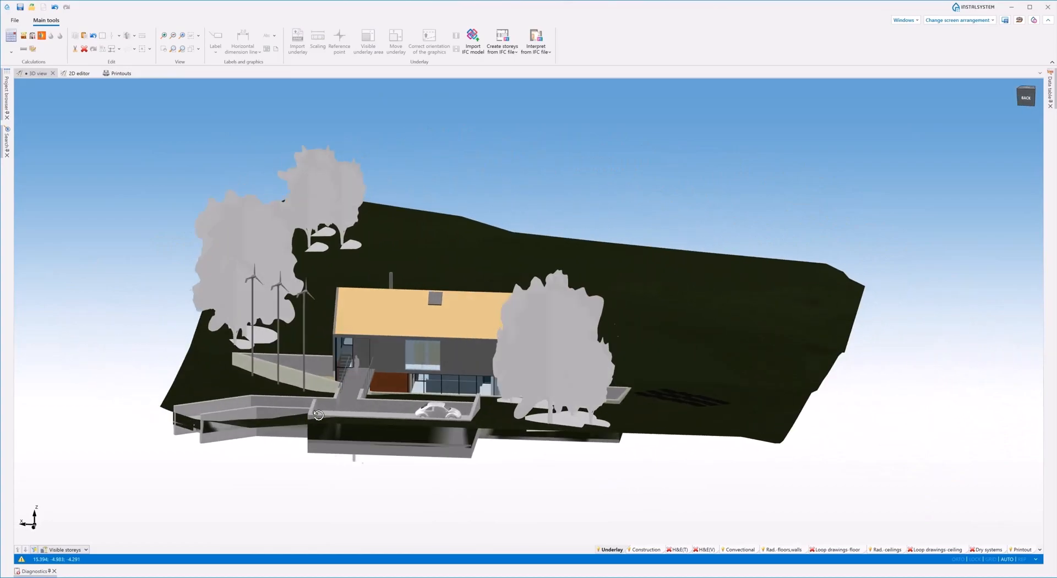
- Orbit the hillside house to face its glazed gable front and terrace block
drag(318, 415, 383, 415)
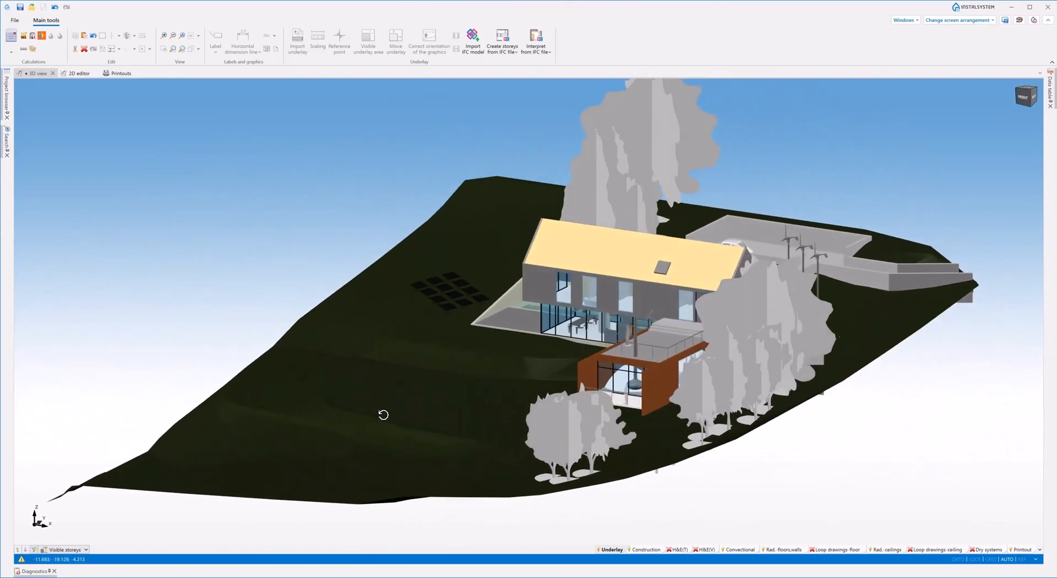
drag(383, 415, 419, 414)
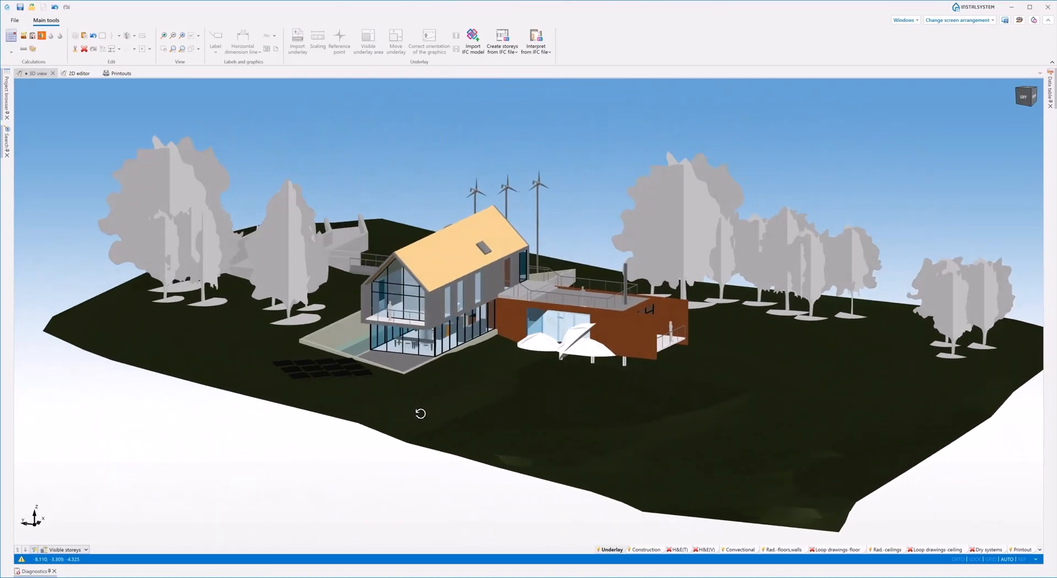